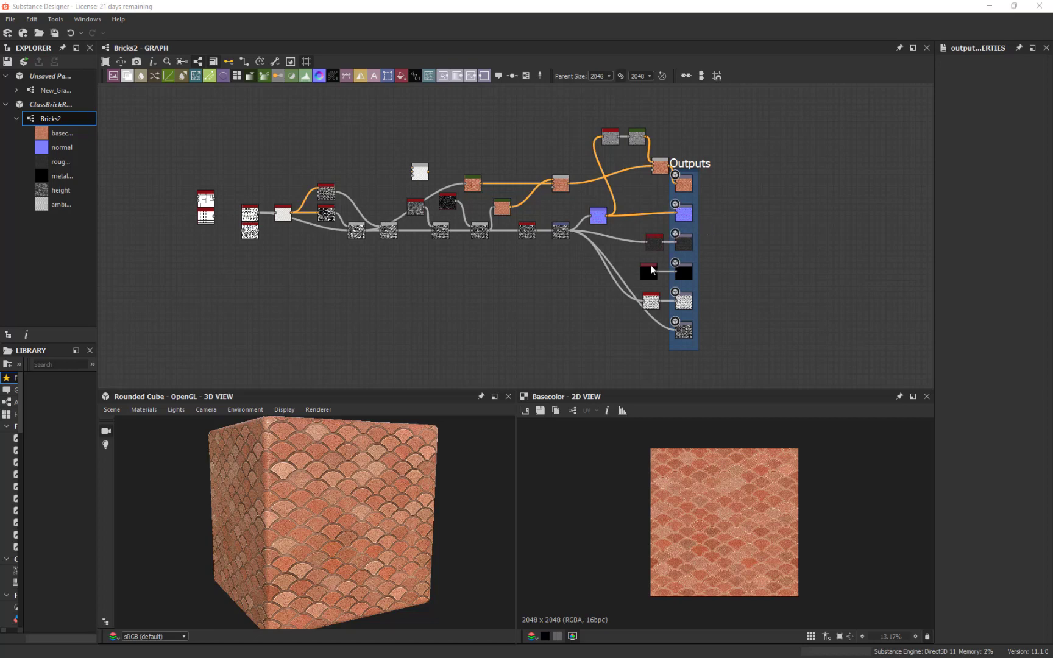
mouse_move(812, 380)
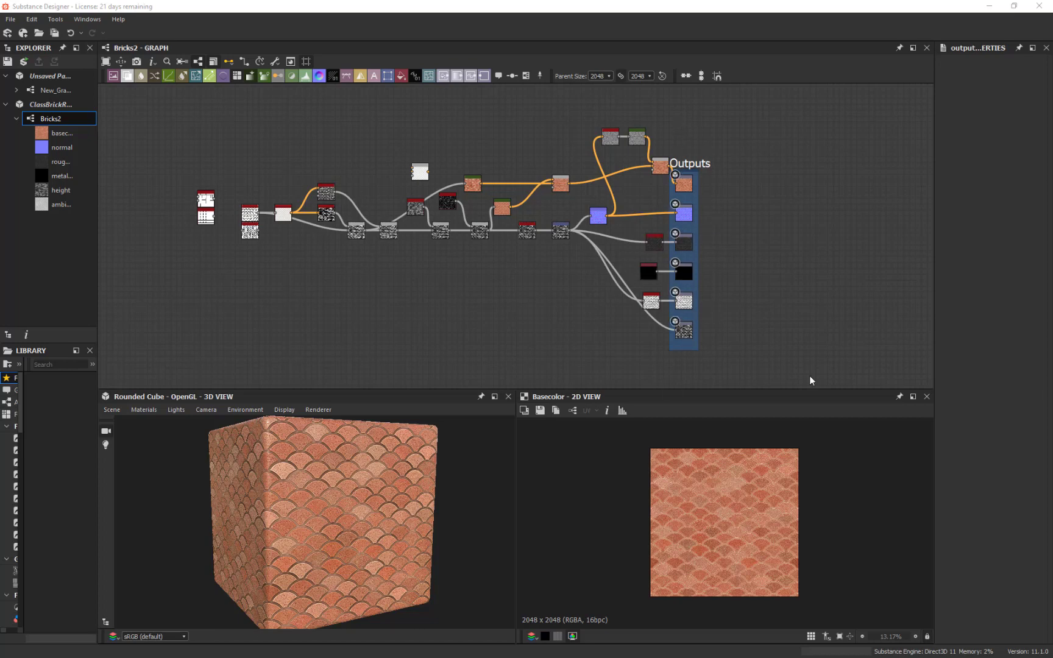
mouse_move(809, 339)
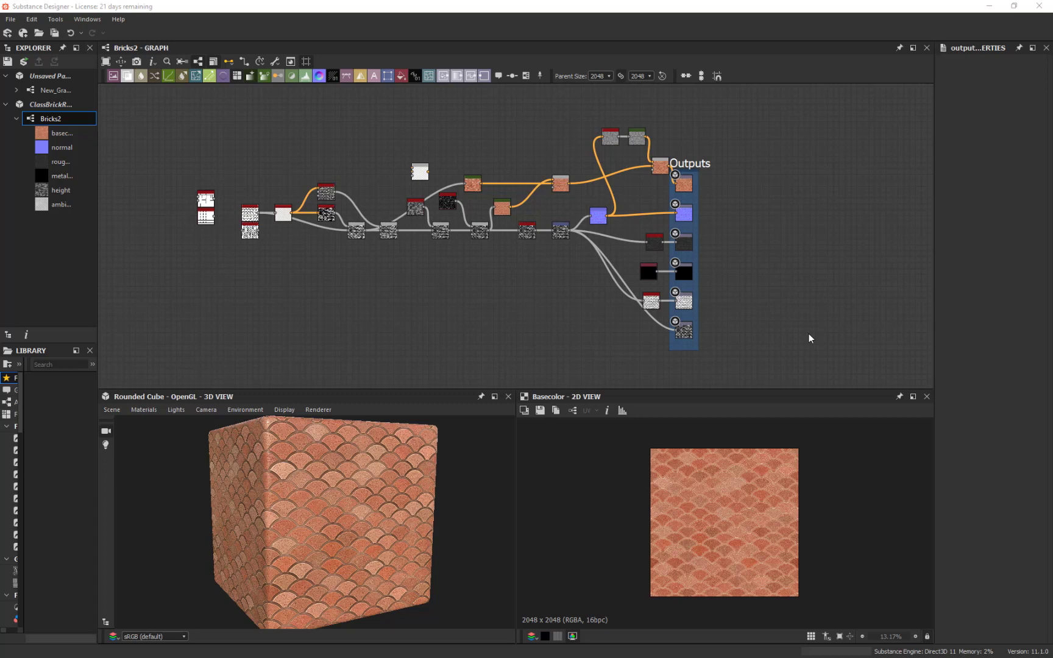
mouse_move(805, 329)
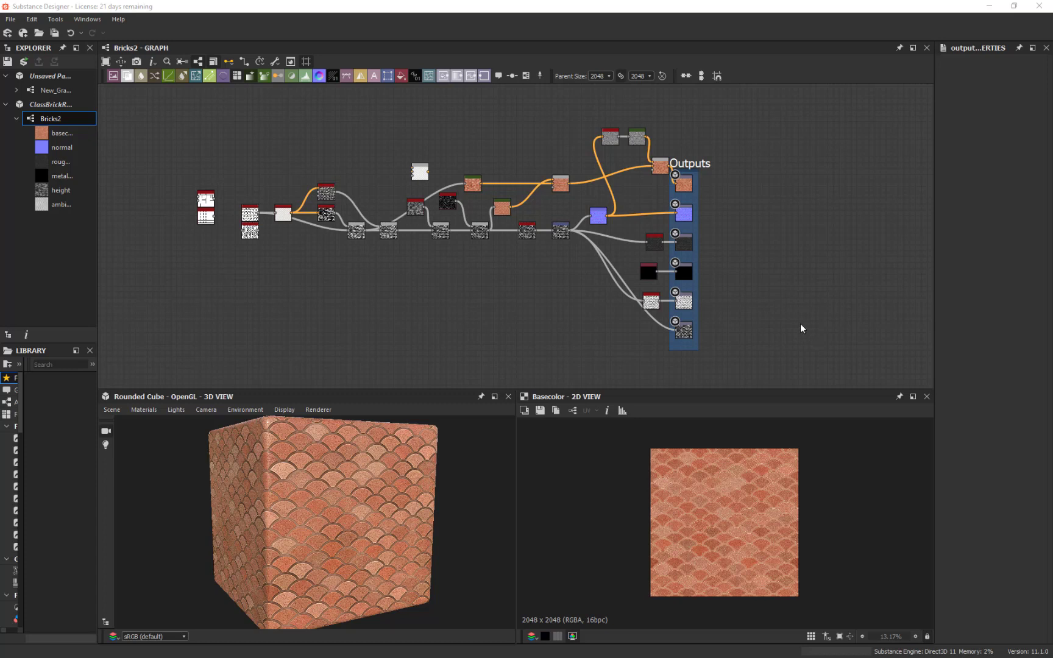
mouse_move(804, 279)
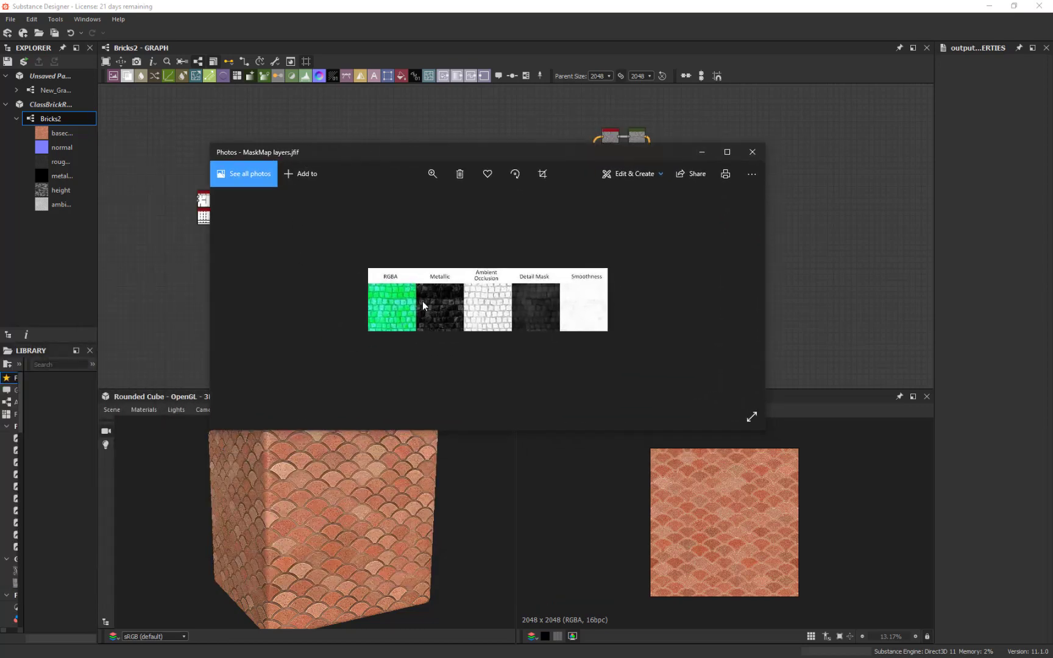
mouse_move(489, 313)
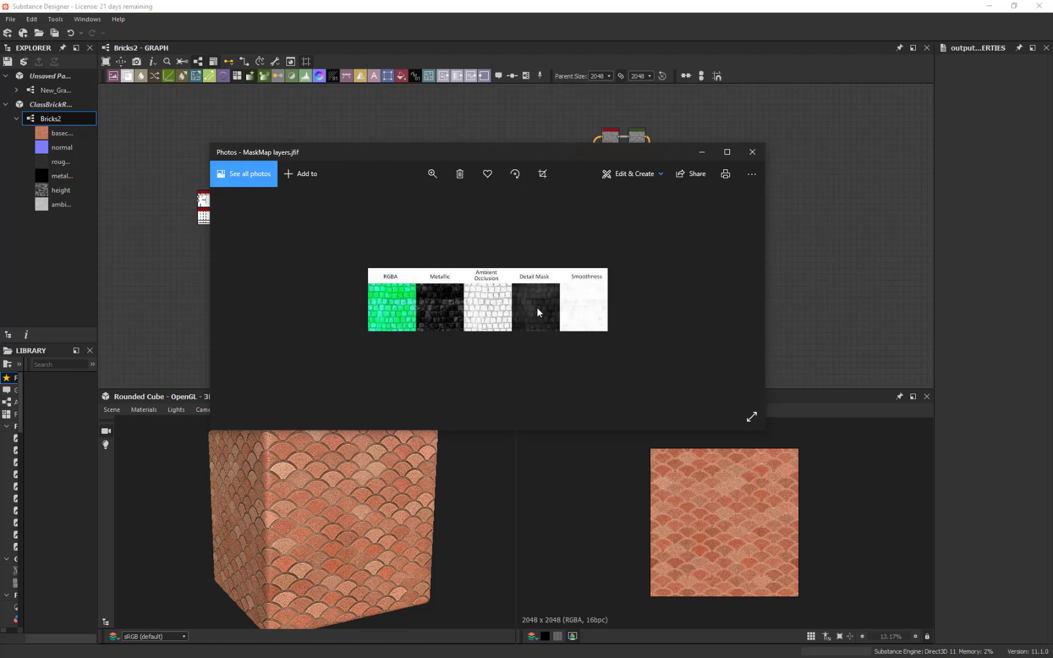
mouse_move(539, 313)
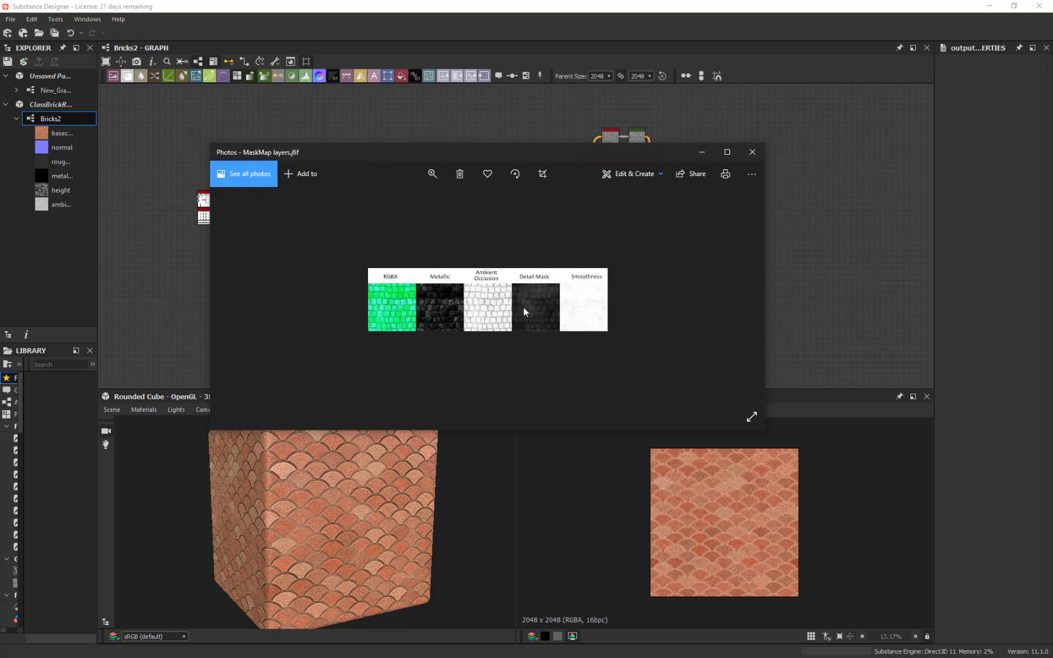
mouse_move(597, 317)
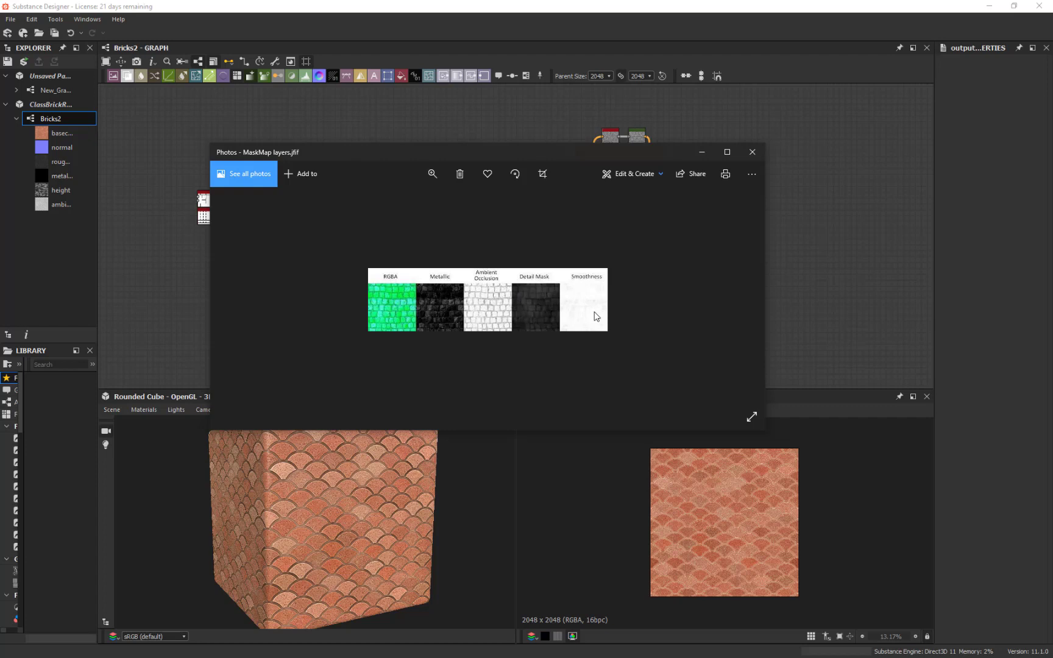
mouse_move(590, 291)
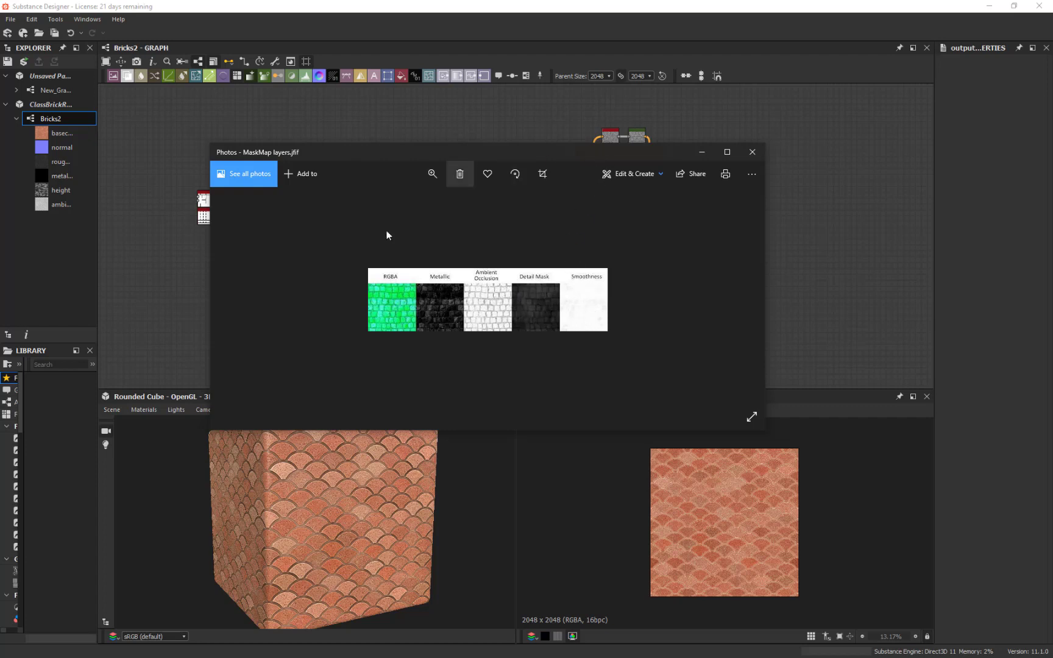
mouse_move(560, 332)
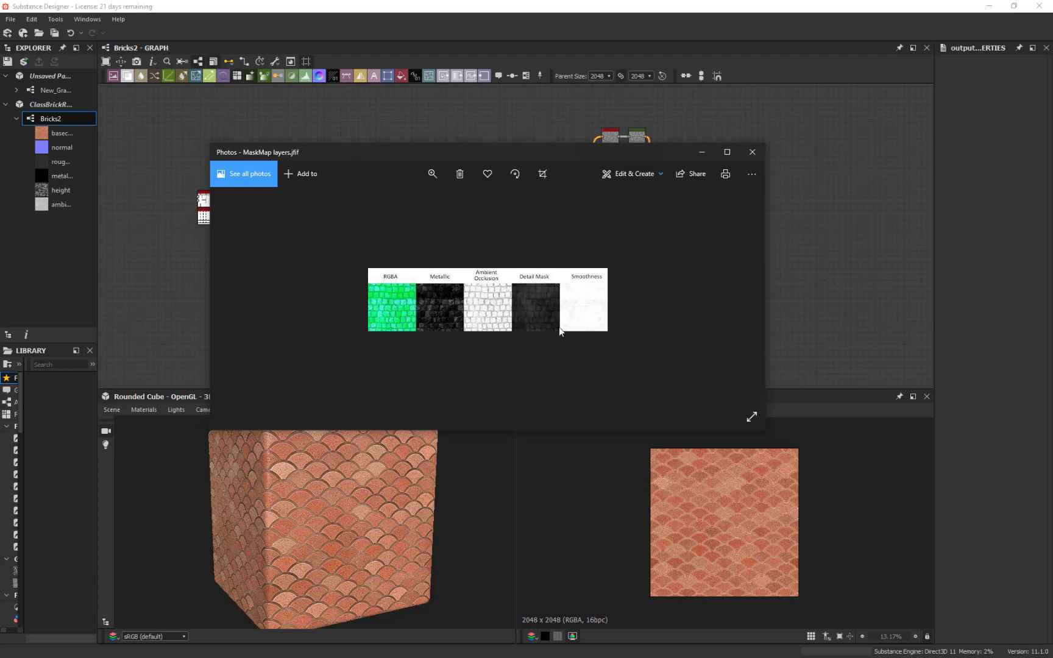
mouse_move(596, 270)
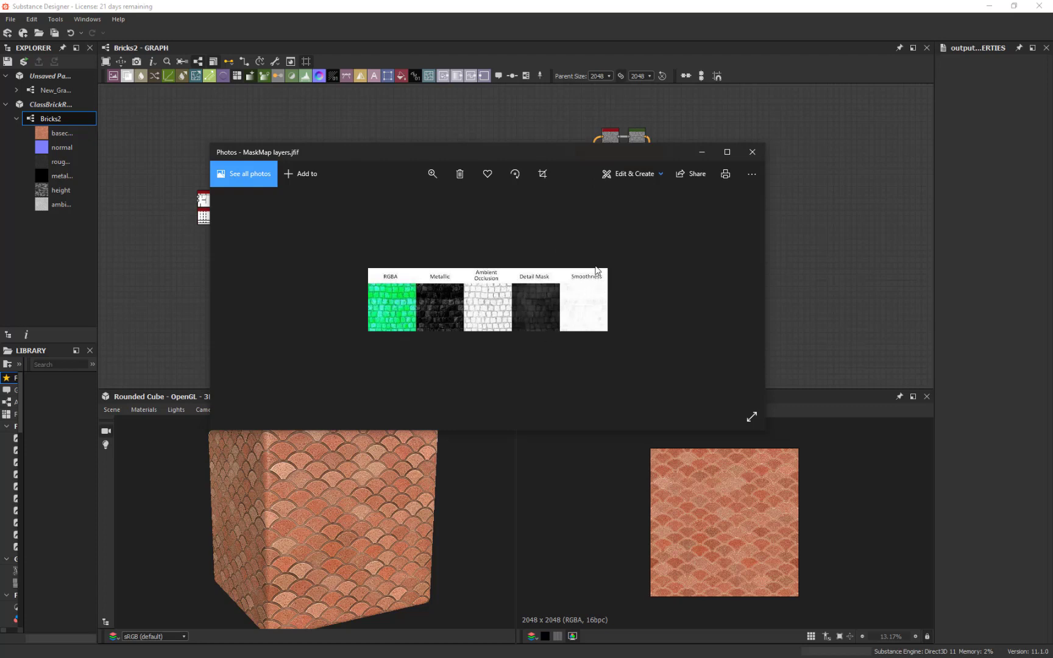
Step: Bring the Substance Designer node graph back to the front
click(752, 153)
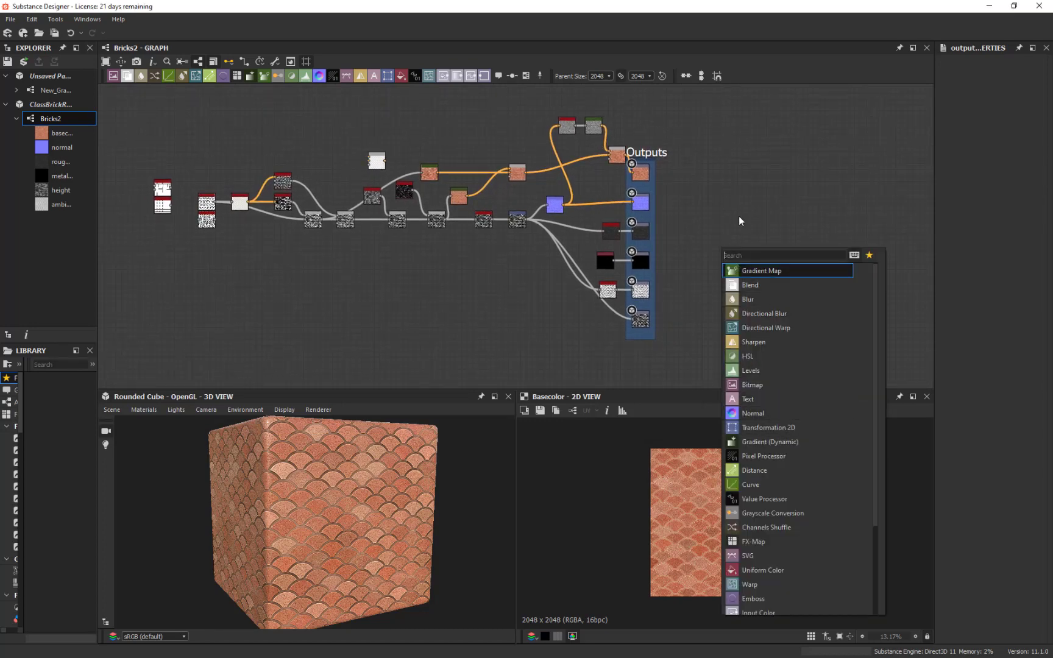
mouse_move(782, 495)
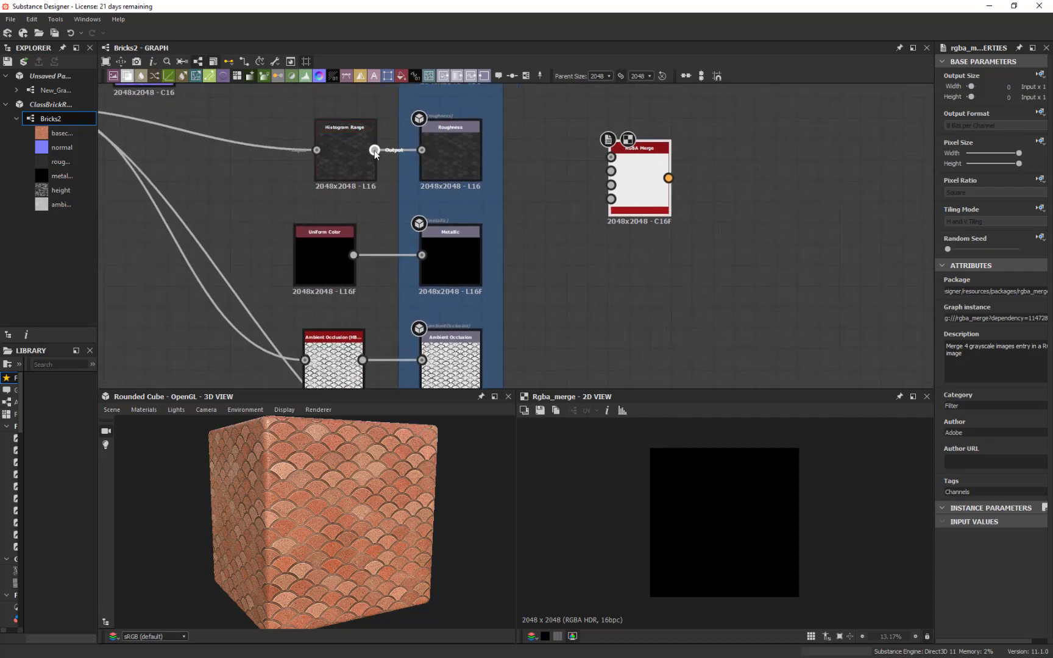
Step: Wire the roughness source into the RGBA Merge node
click(346, 128)
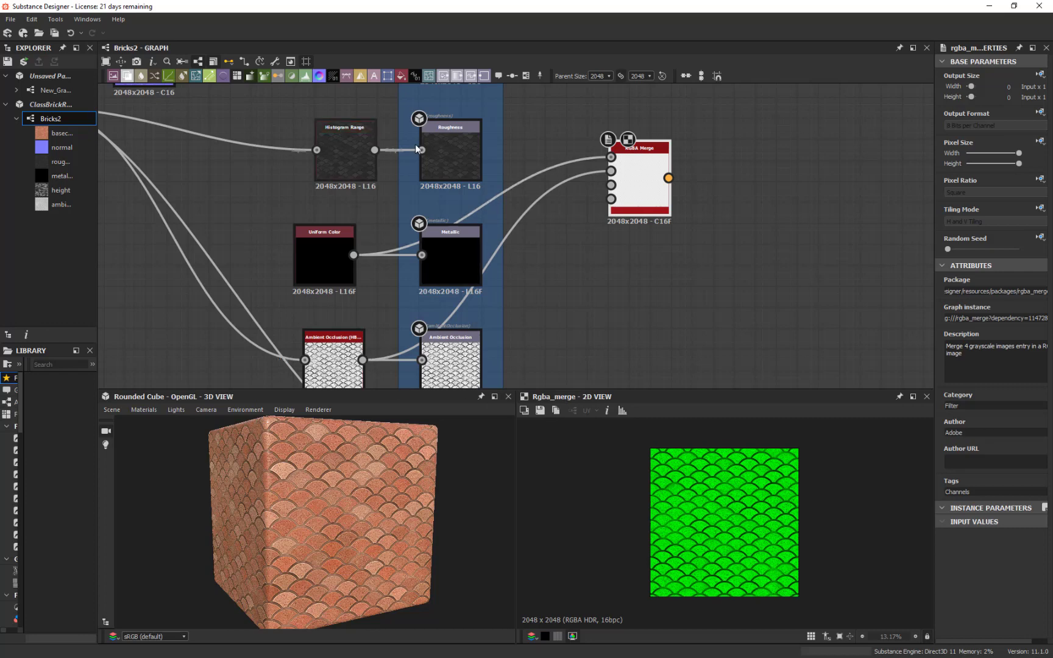
mouse_move(355, 255)
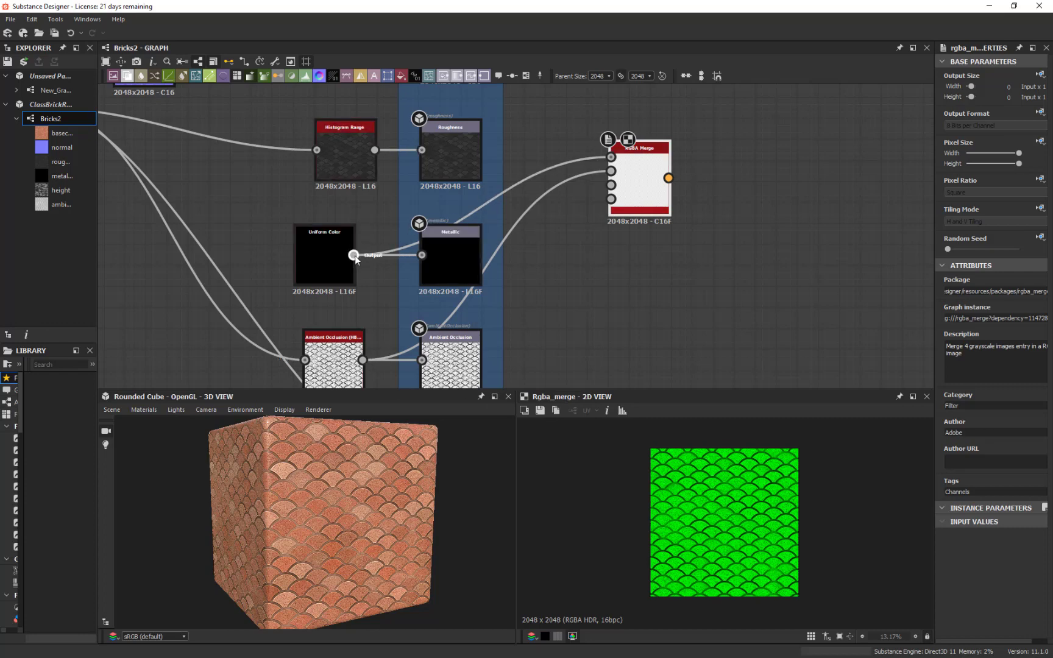
mouse_move(374, 149)
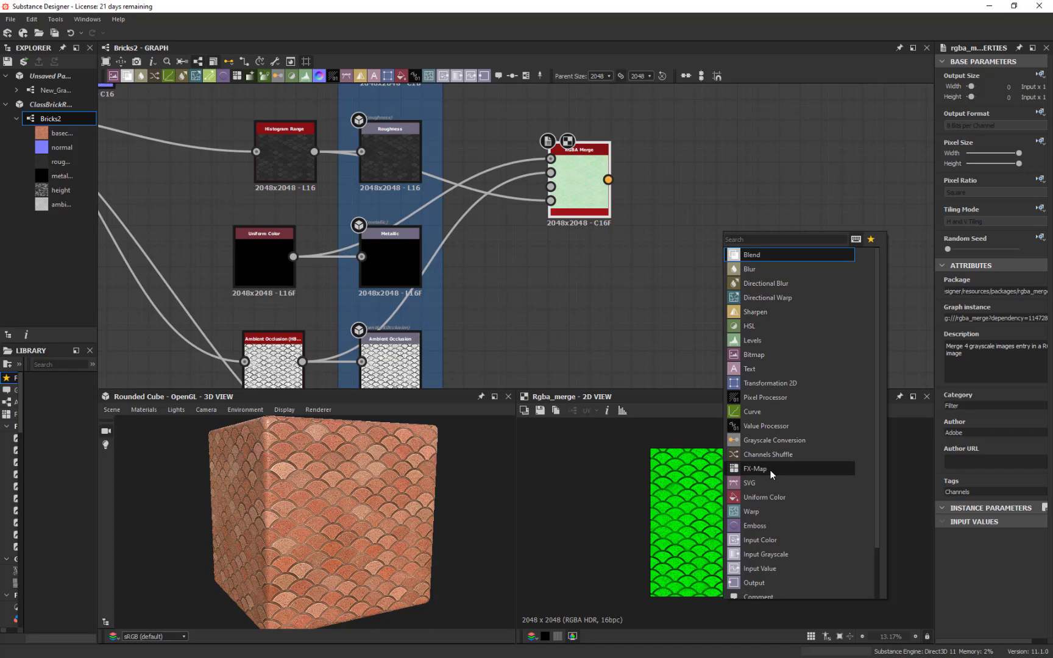
mouse_move(668, 221)
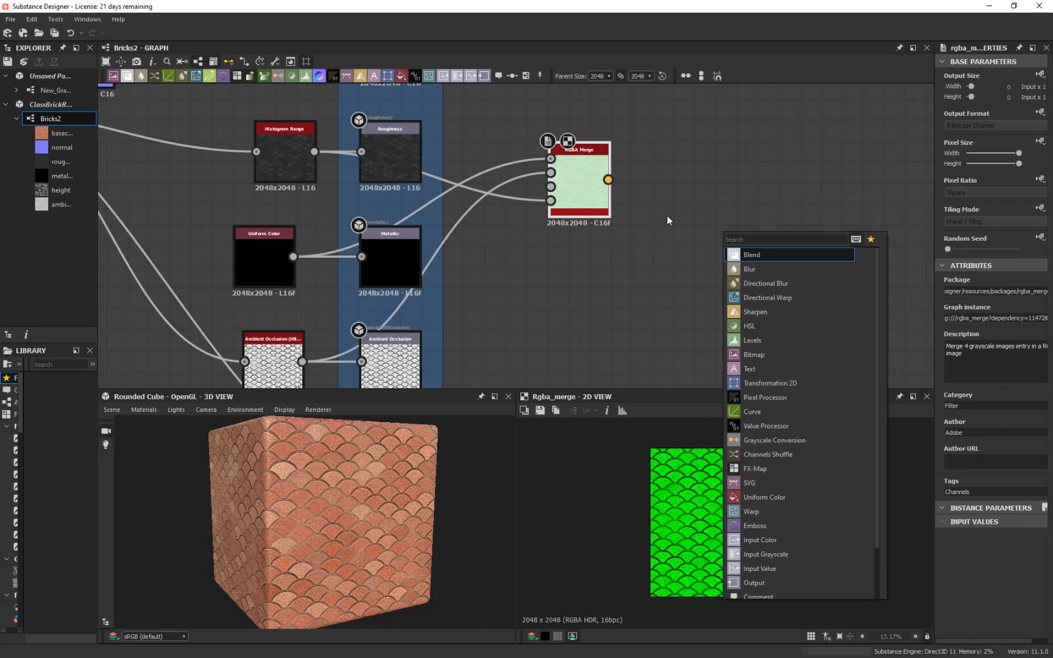
Step: Add an Output node fed by the RGBA Merge and set its identifier to MaskMap
click(753, 583)
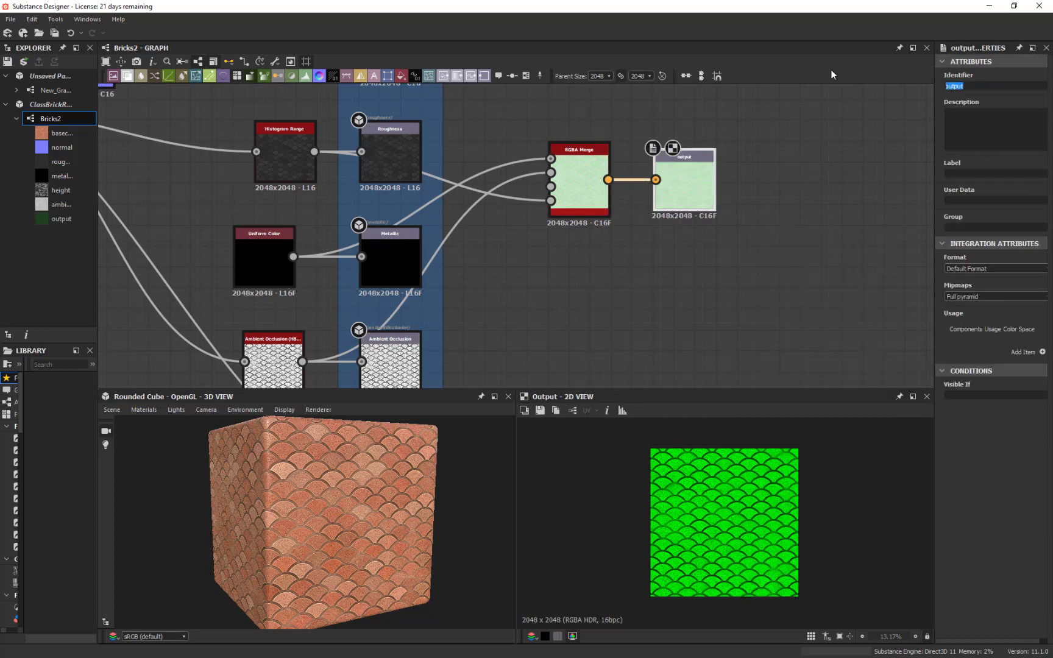
text(MaskMap)
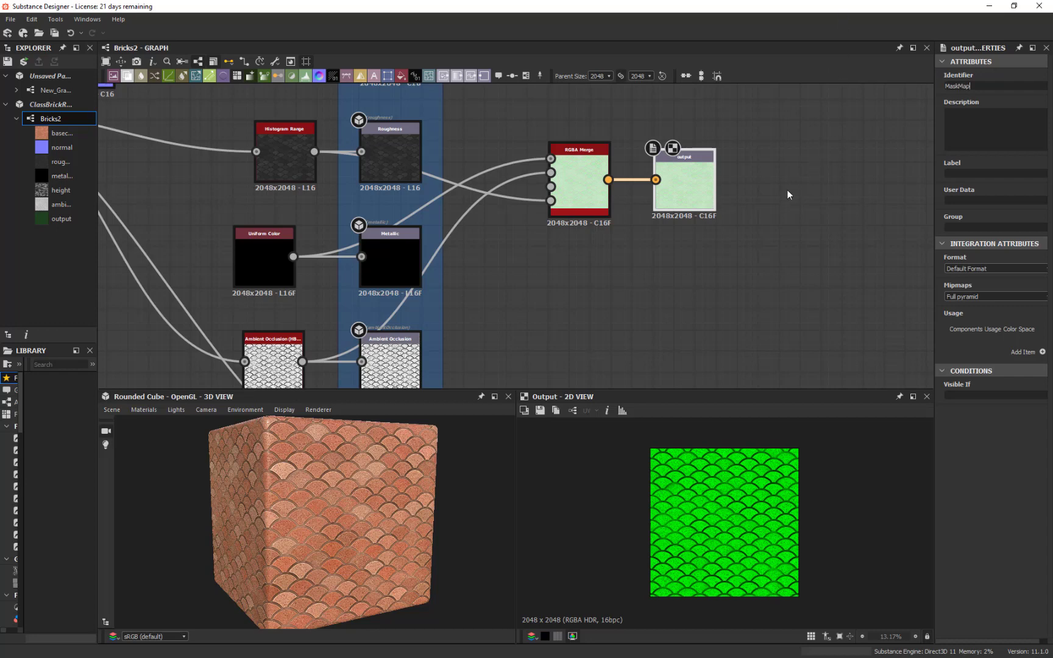
scroll(down, 3)
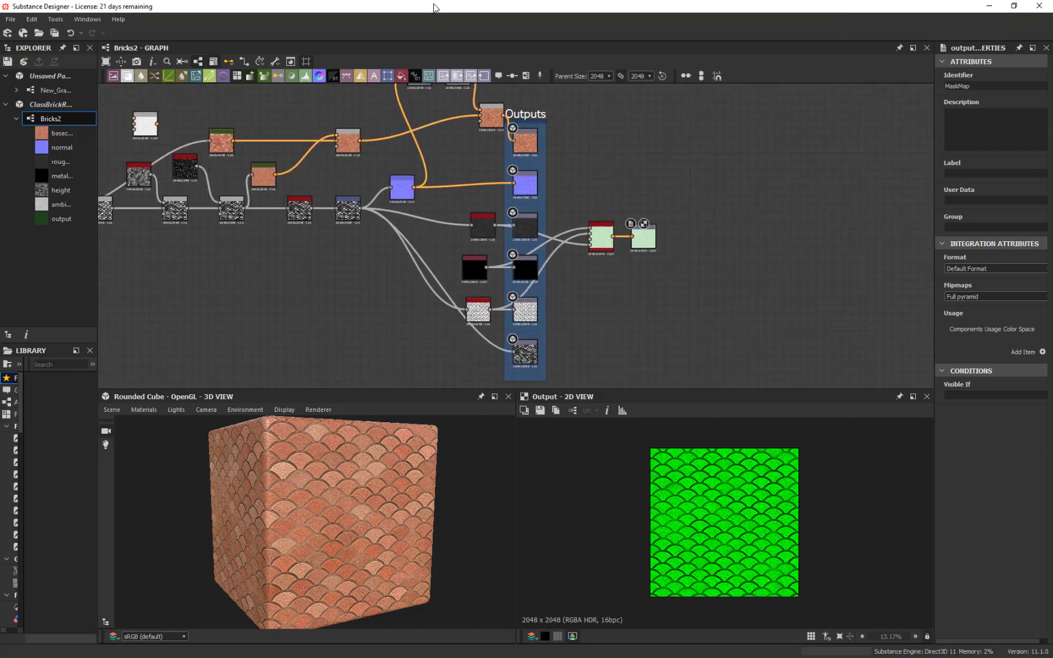
Step: Export only the MaskMap, roughness, metallic and ambient occlusion outputs as PNGs via Export Outputs
click(273, 61)
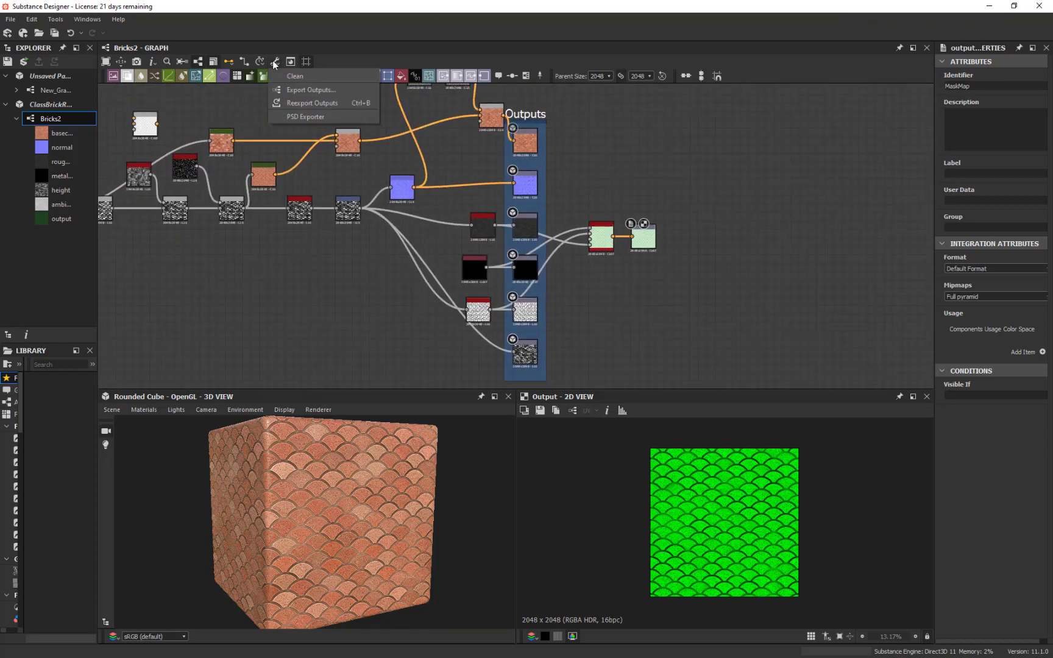
click(311, 89)
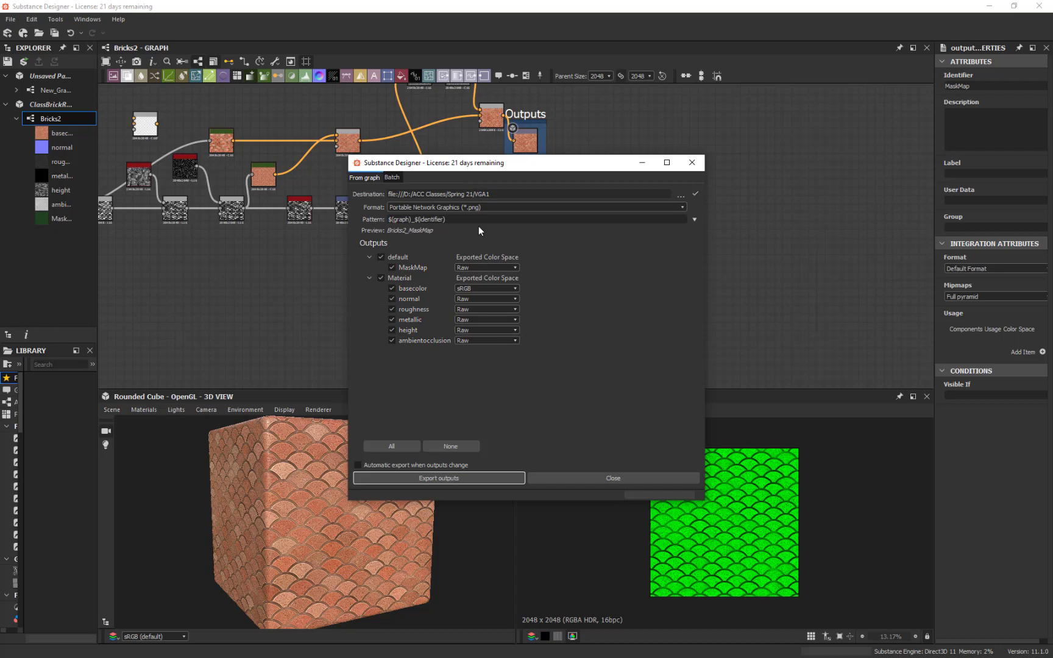
mouse_move(414, 352)
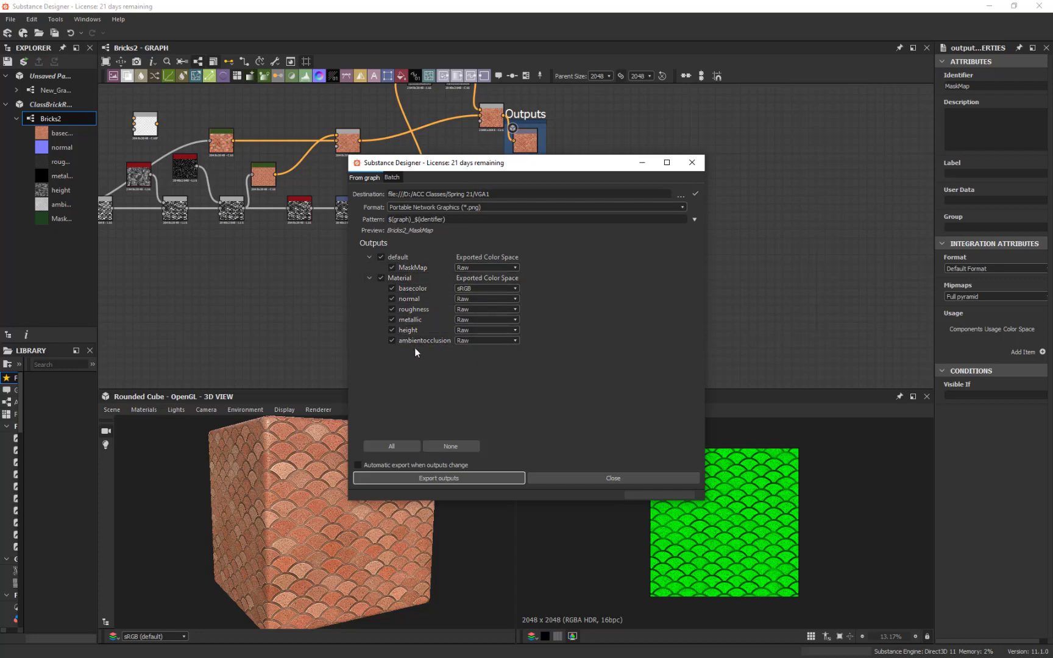
click(391, 340)
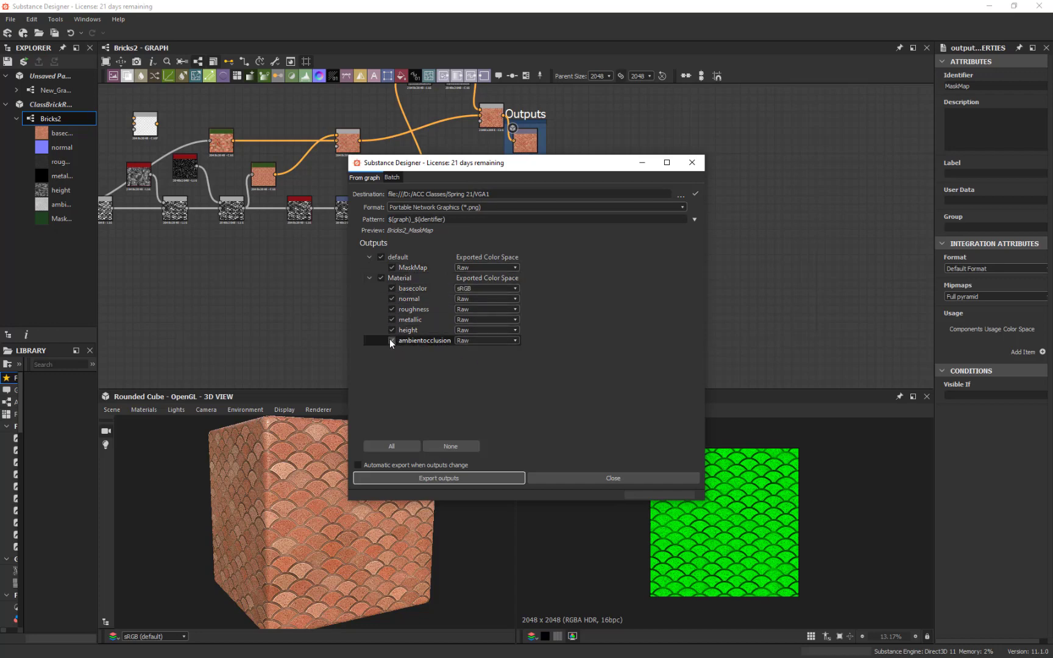
click(391, 340)
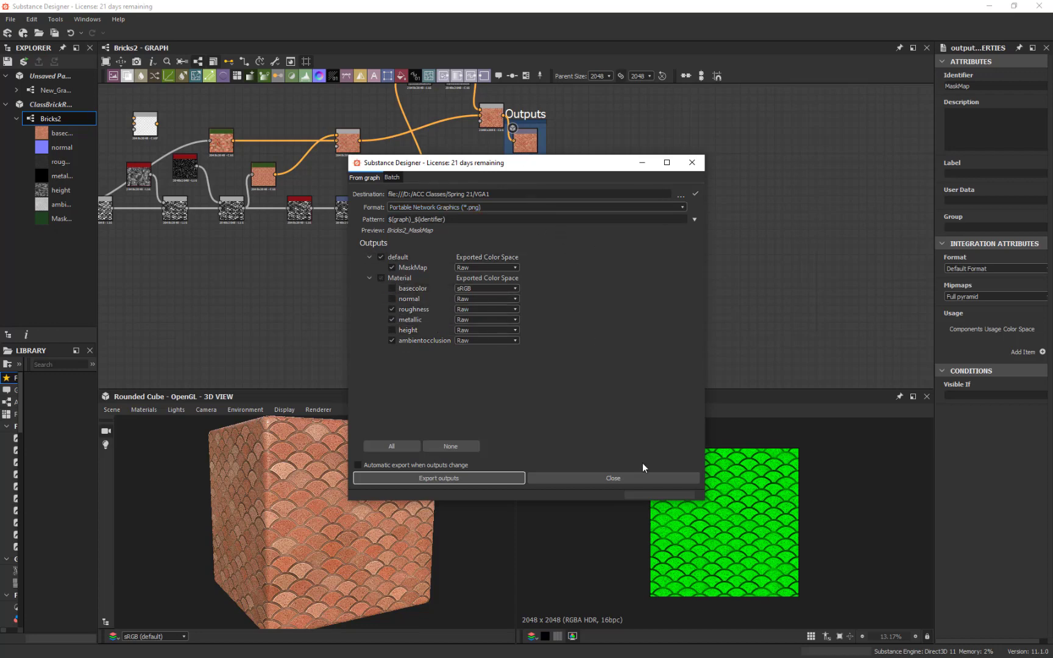
click(437, 478)
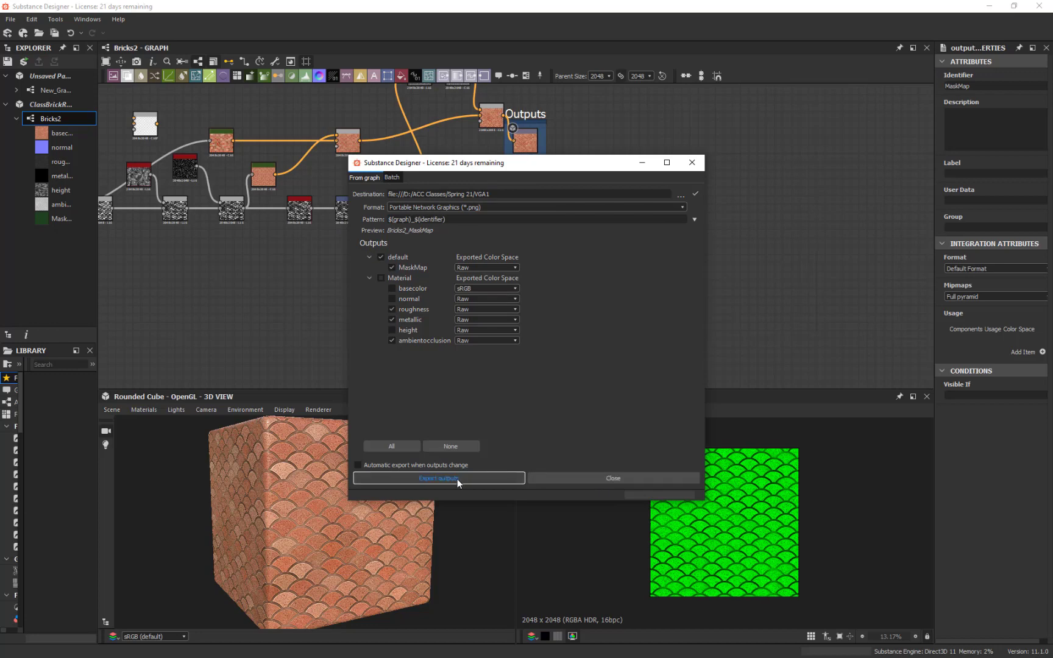
click(437, 478)
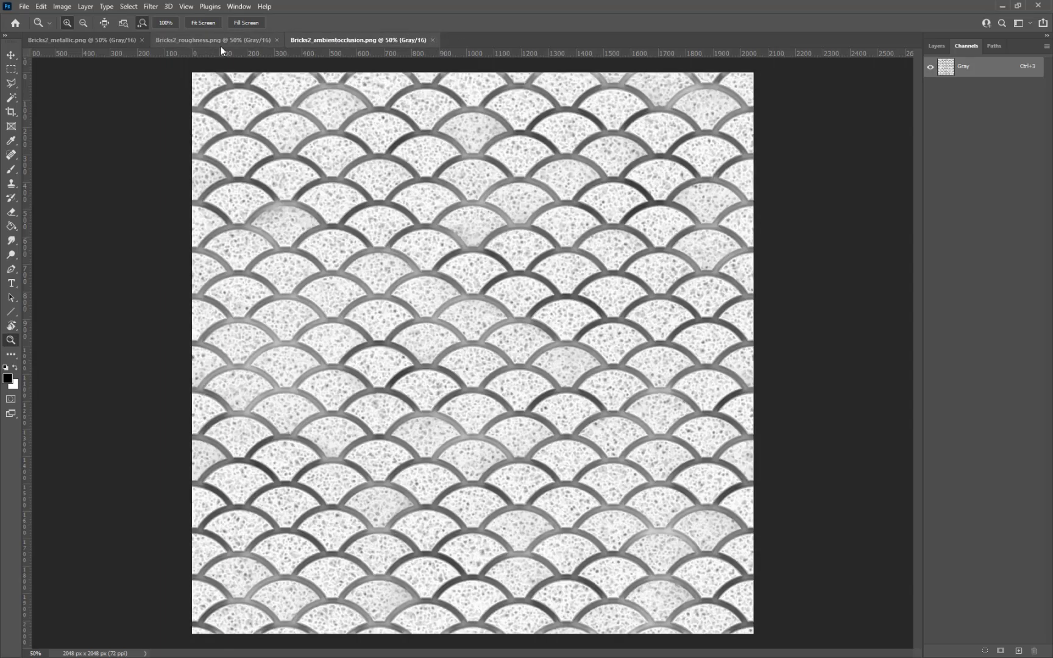
Step: Review the Bricks2 metallic, roughness and ambient occlusion documents in turn
click(80, 40)
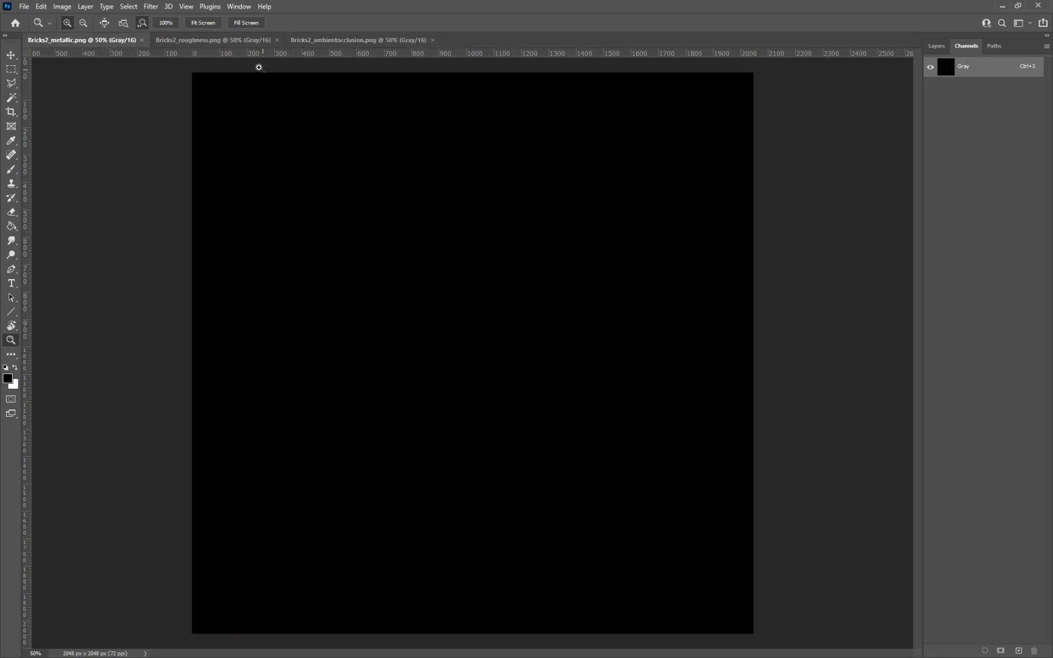
click(213, 40)
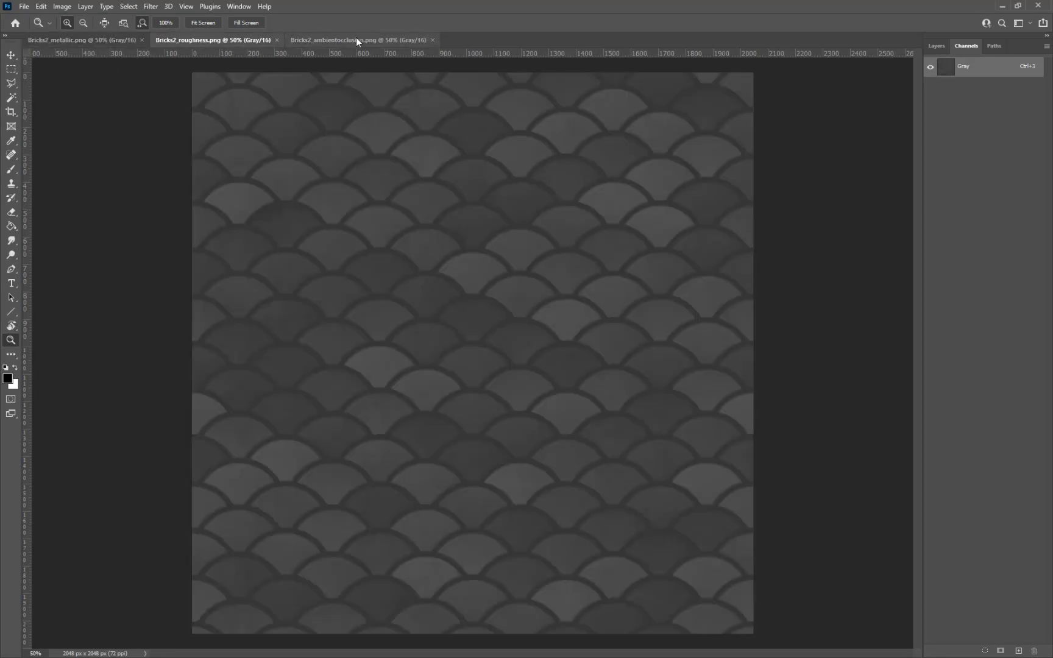
click(360, 41)
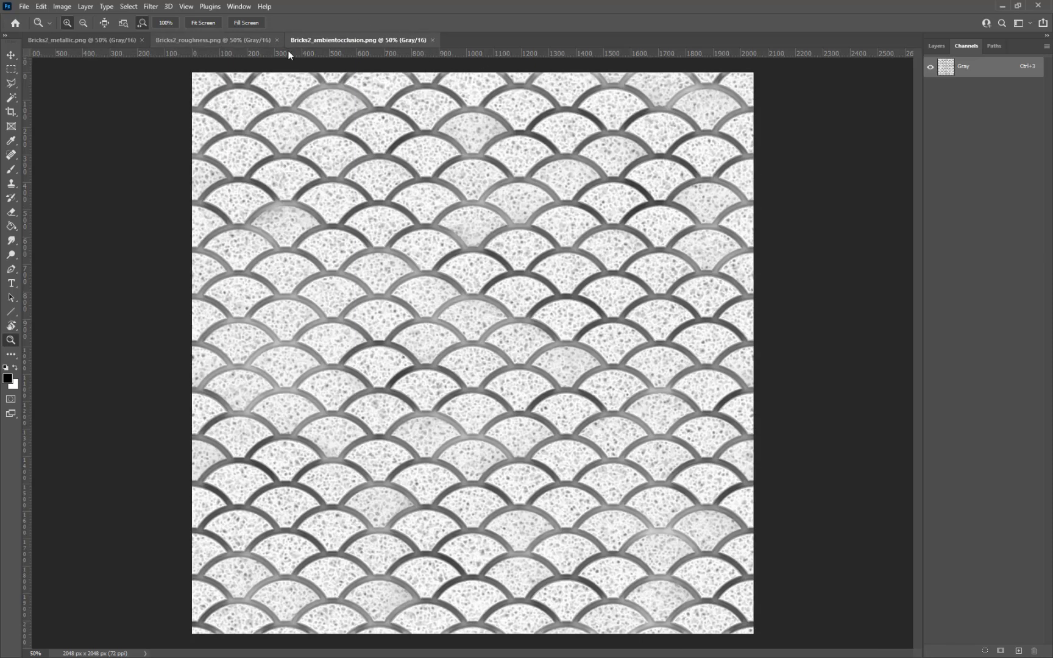
click(195, 40)
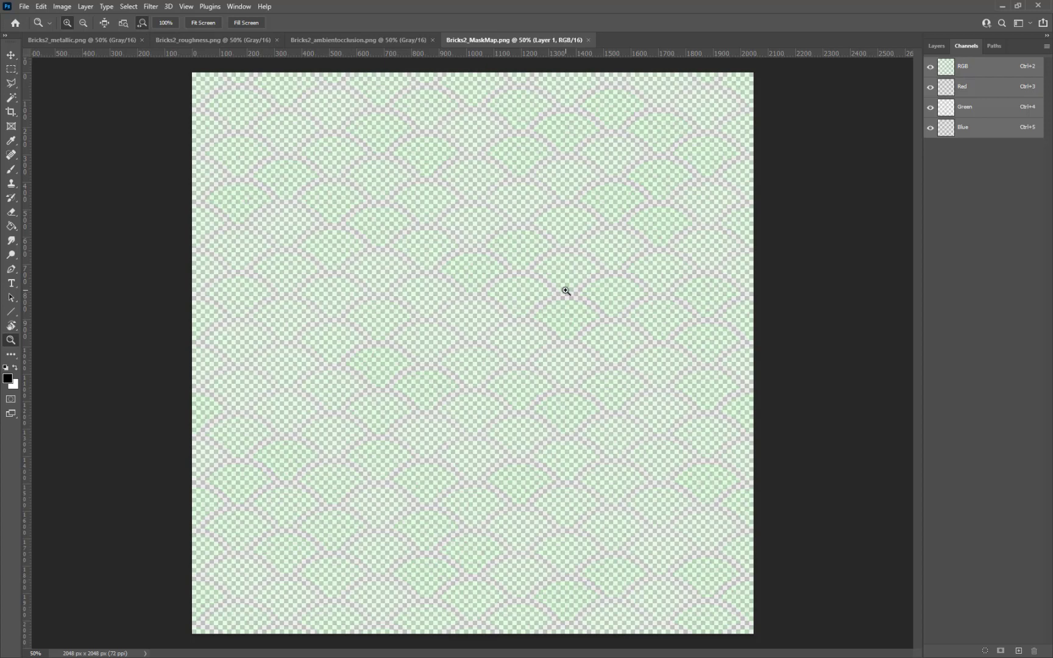
Step: Start creating a layer mask from the MaskMap layer's transparency via the Layer menu
click(84, 6)
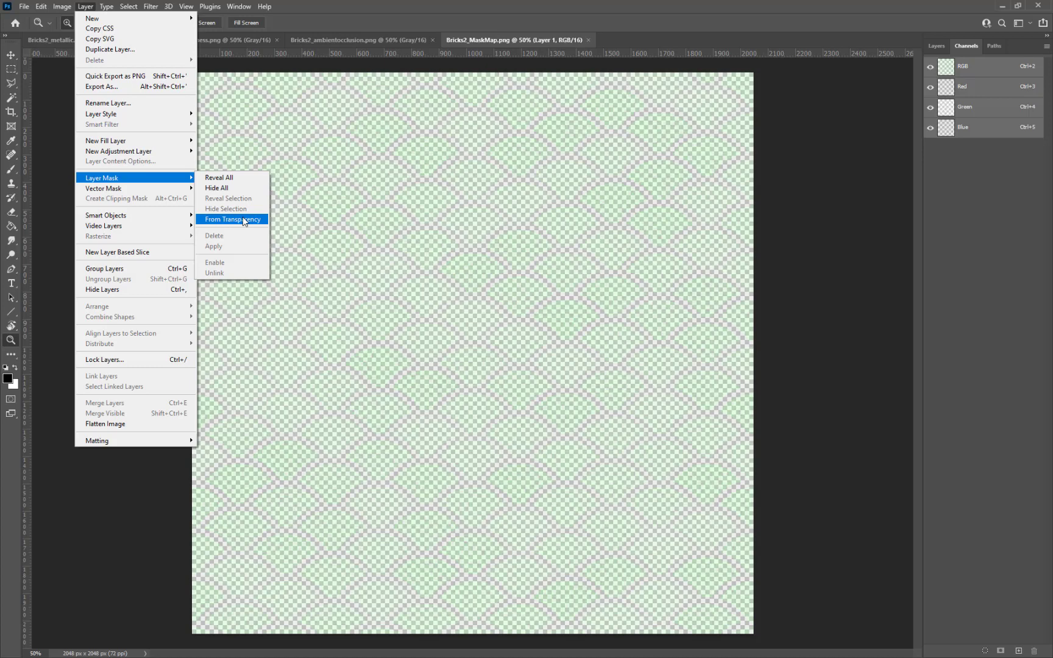
Step: Make a layer mask from transparency, show it on canvas and select all of it
click(232, 219)
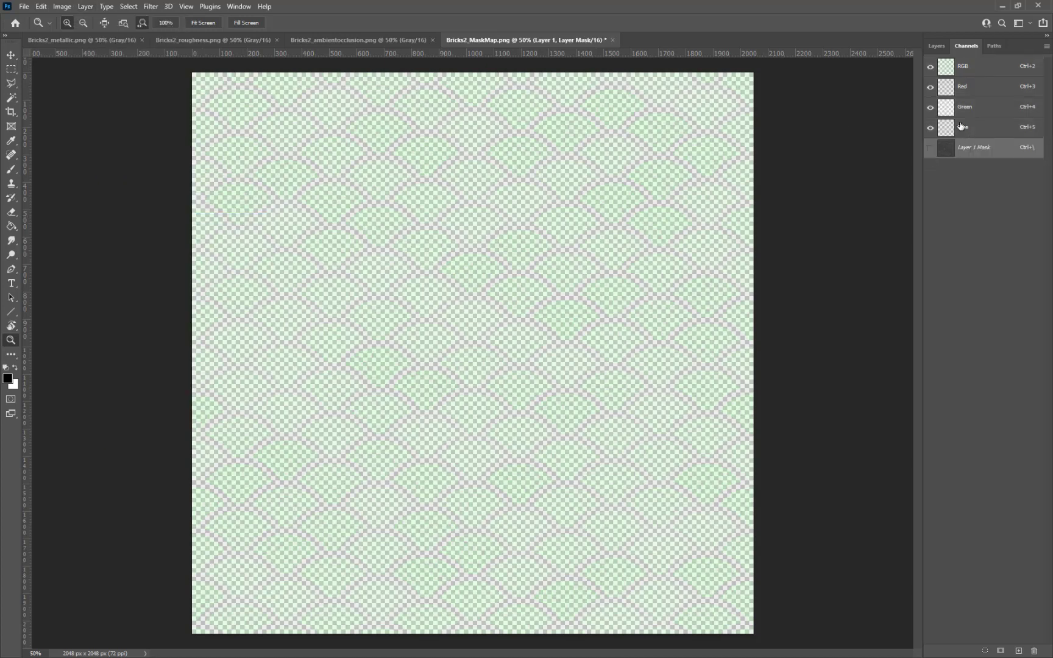
click(936, 45)
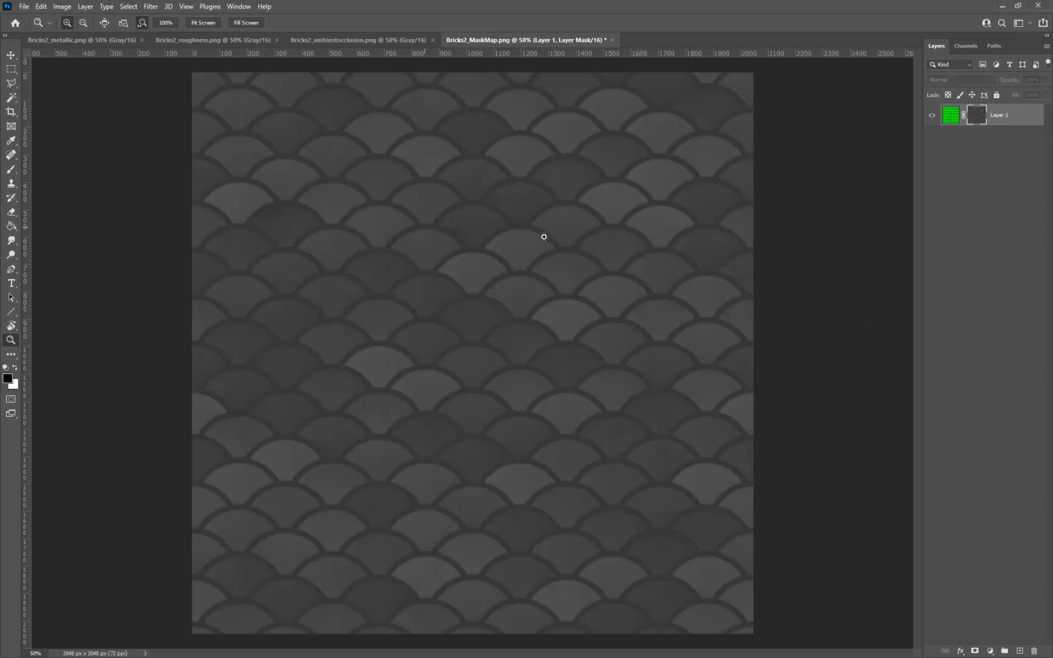
mouse_move(620, 276)
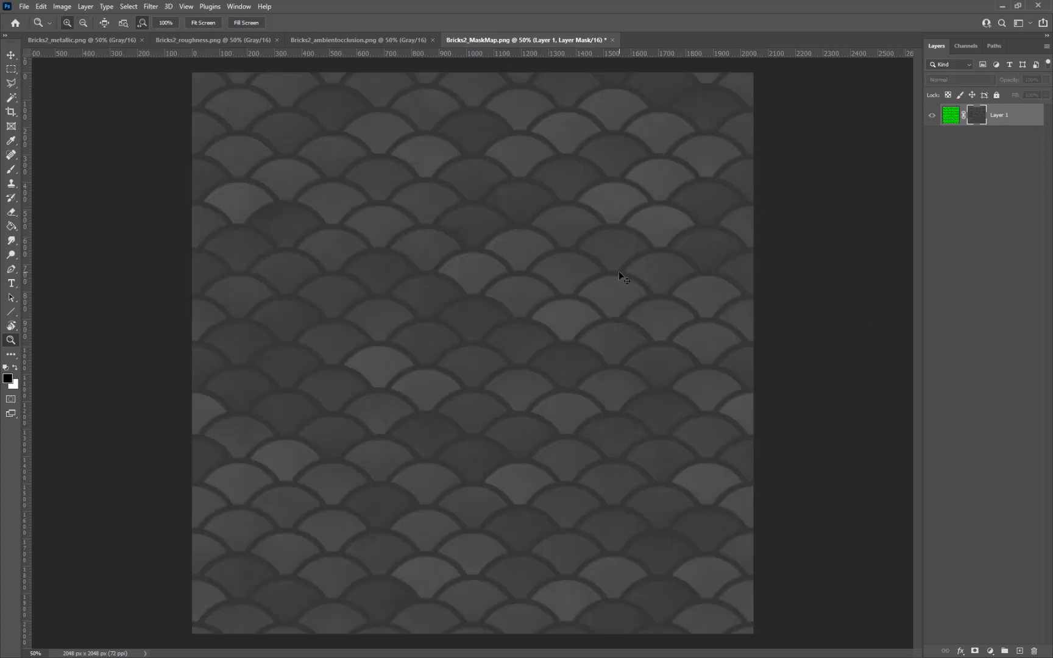
key(ctrl+a)
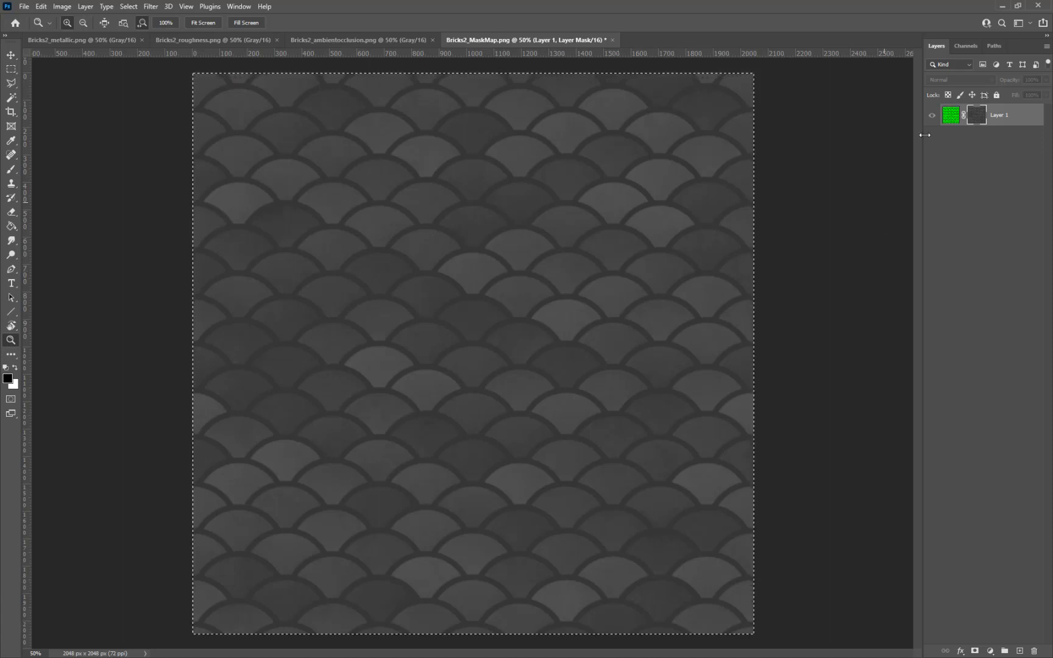
Step: Create a new Alpha 1 channel holding the mask, then return to the RGB layer
click(966, 45)
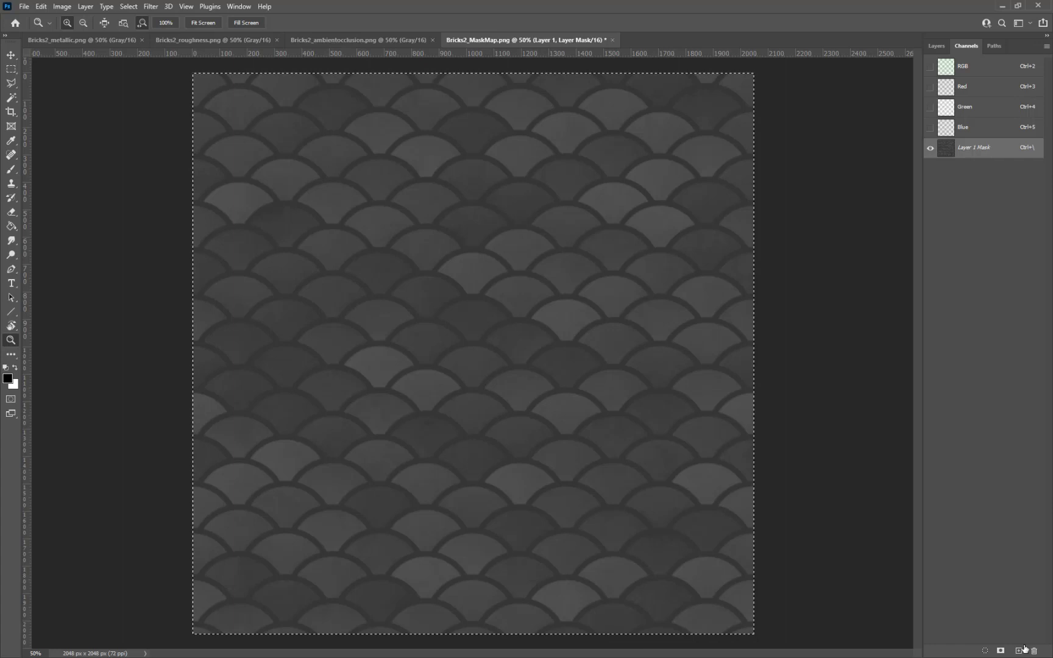
click(1017, 651)
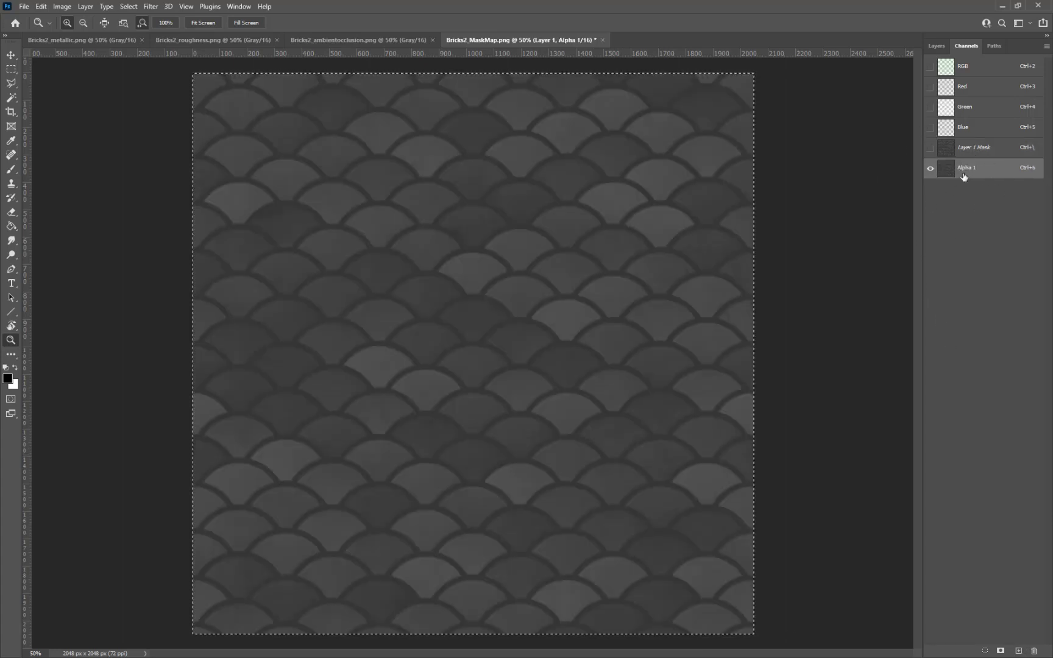
click(934, 45)
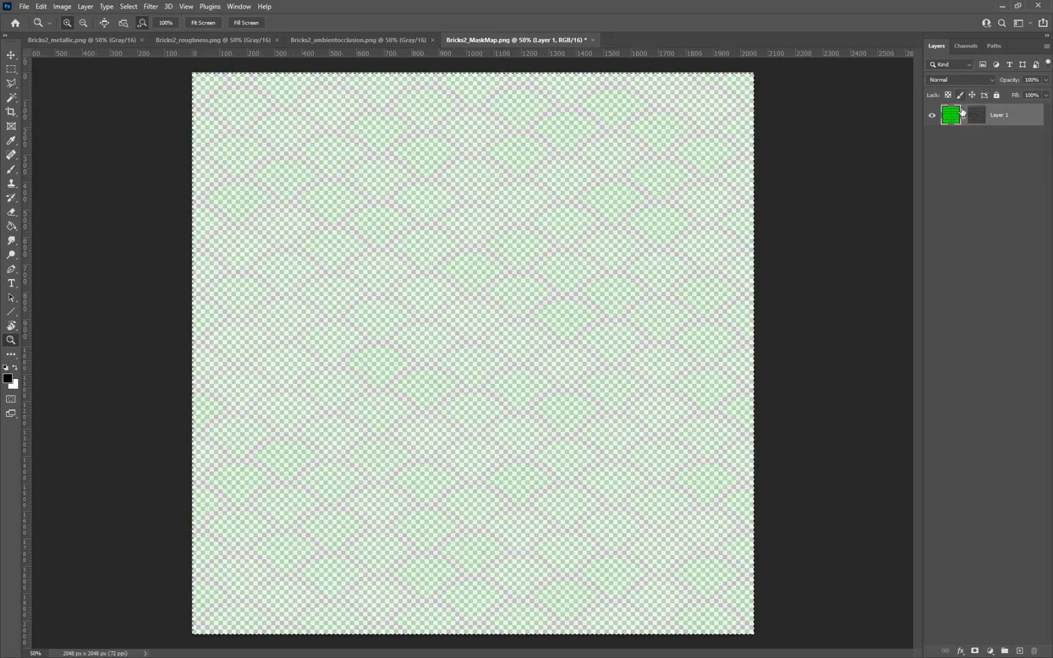
Step: Delete the layer mask so the MaskMap layer shows fully opaque green
right_click(976, 114)
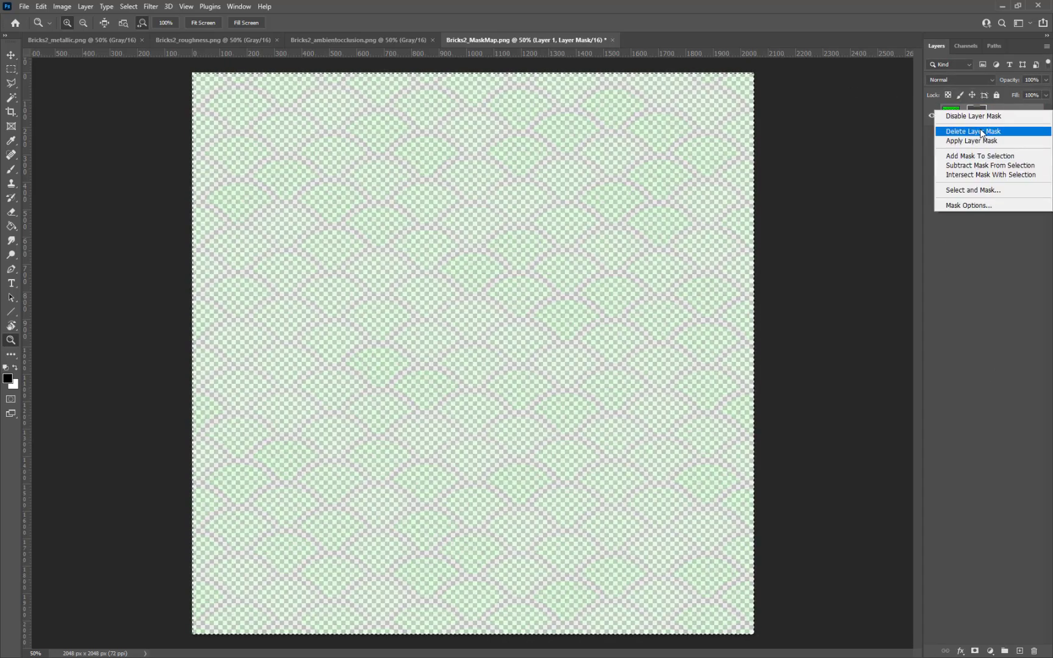
click(973, 131)
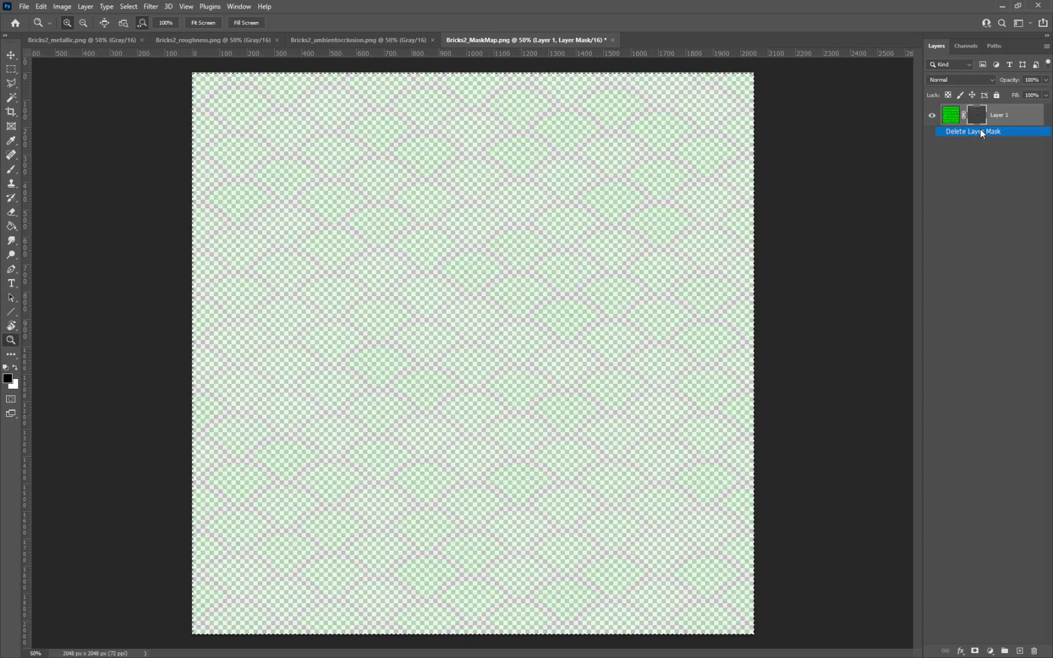
click(973, 131)
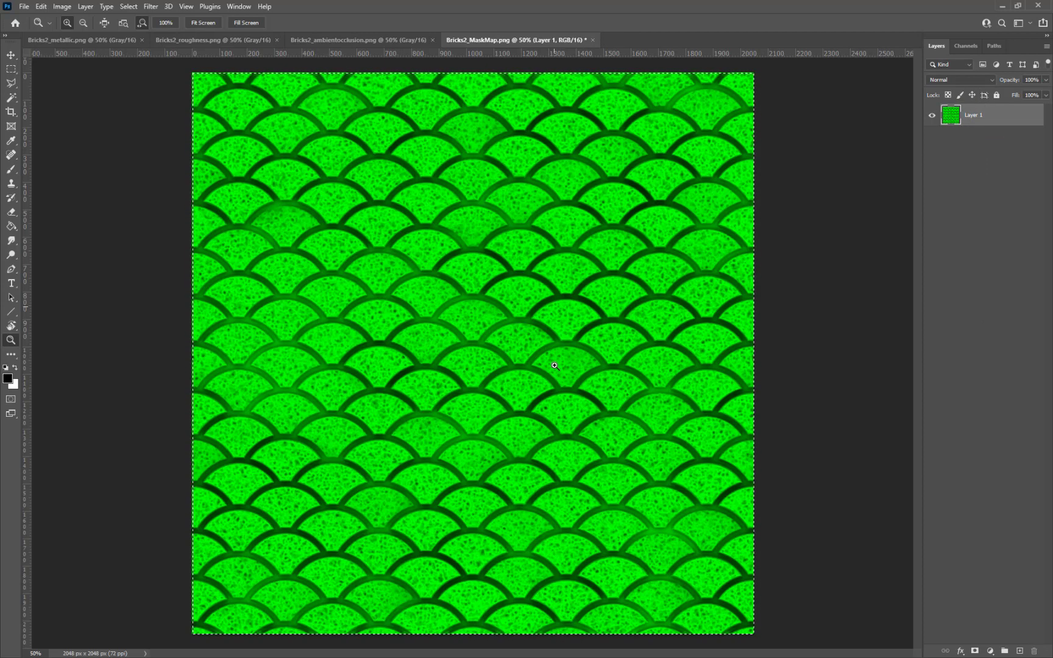
mouse_move(924, 209)
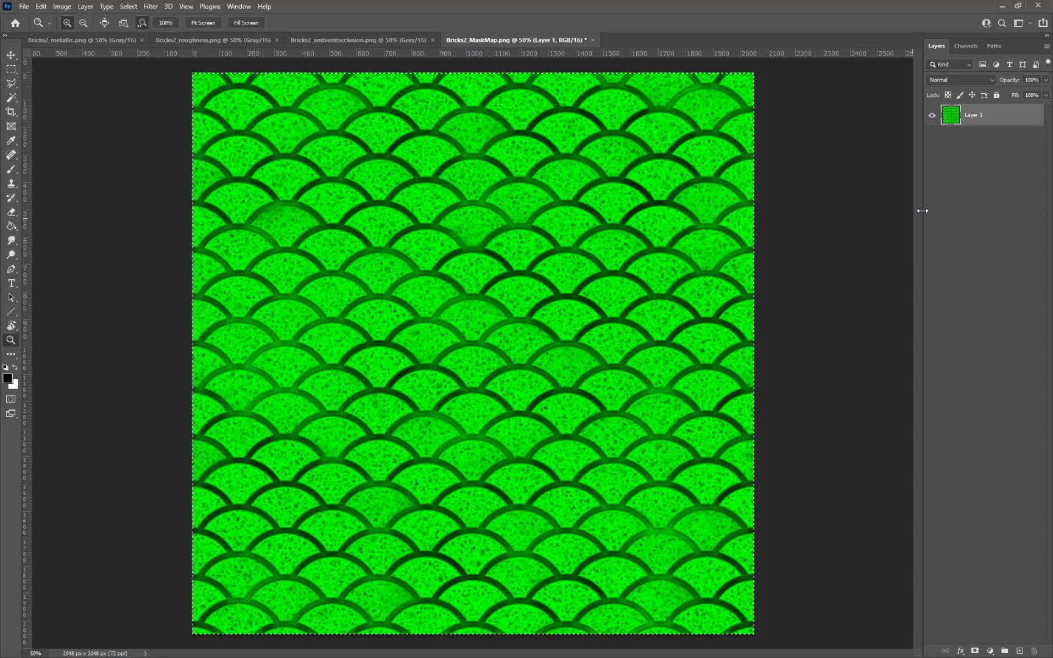
mouse_move(888, 201)
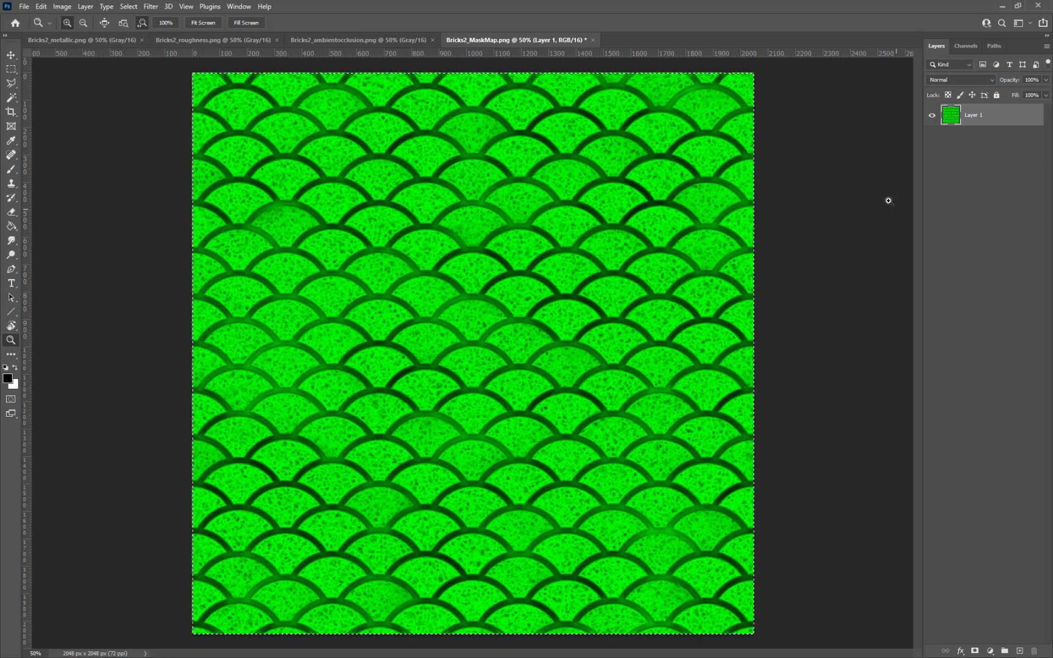
mouse_move(114, 22)
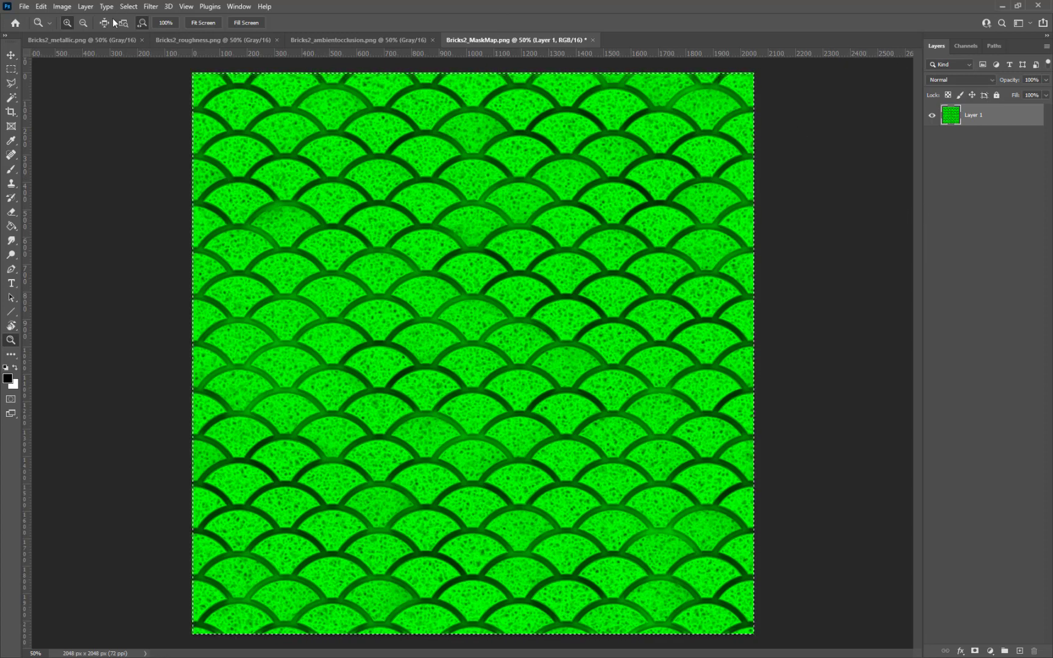
click(239, 6)
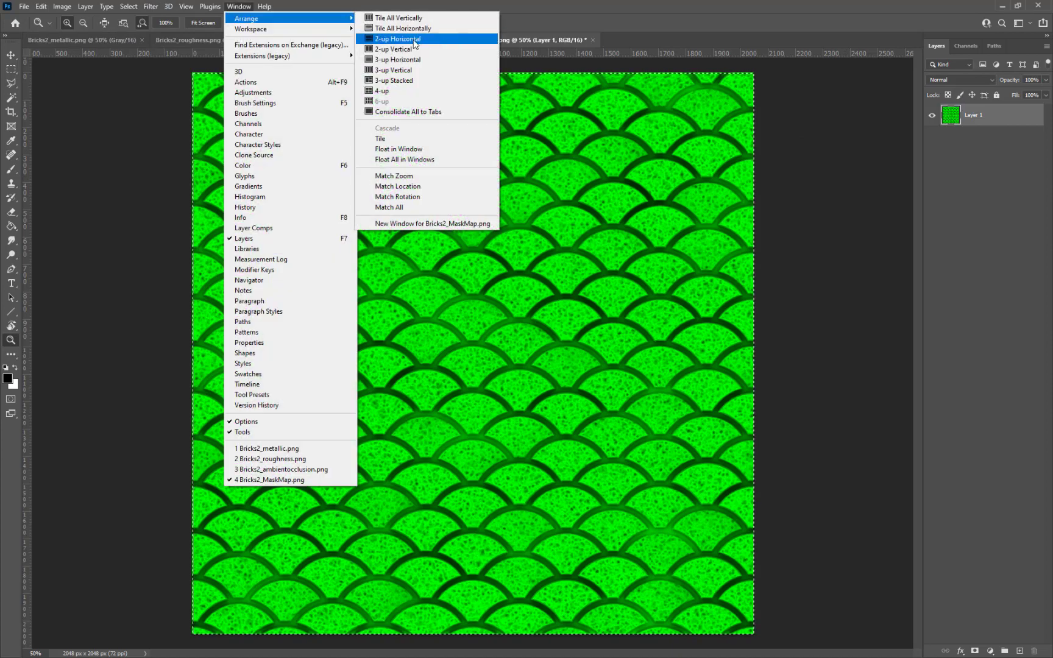
Step: Arrange documents 2-up vertical with the metallic map in the left pane
click(393, 49)
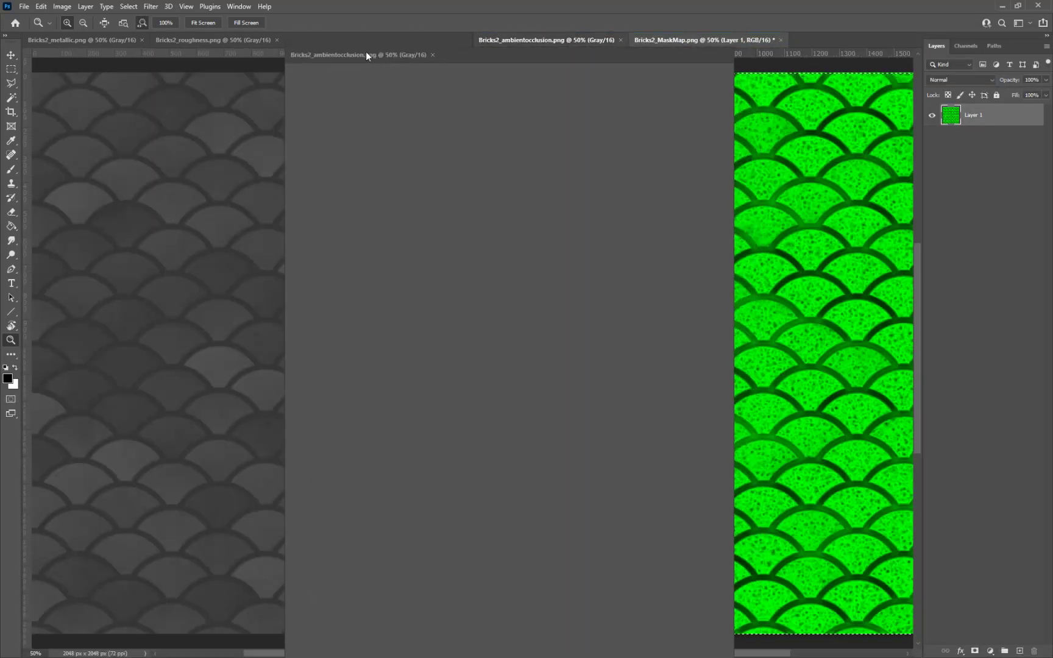
click(359, 41)
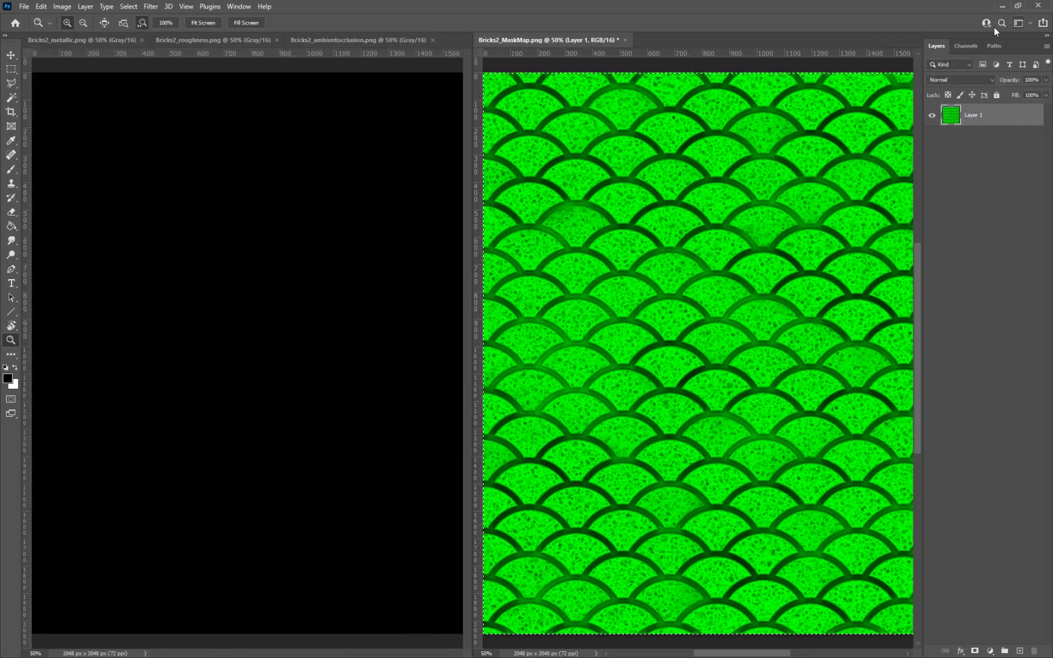
Step: Compare the MaskMap's red, green and Alpha 1 channels against the metallic, AO and roughness maps
click(965, 45)
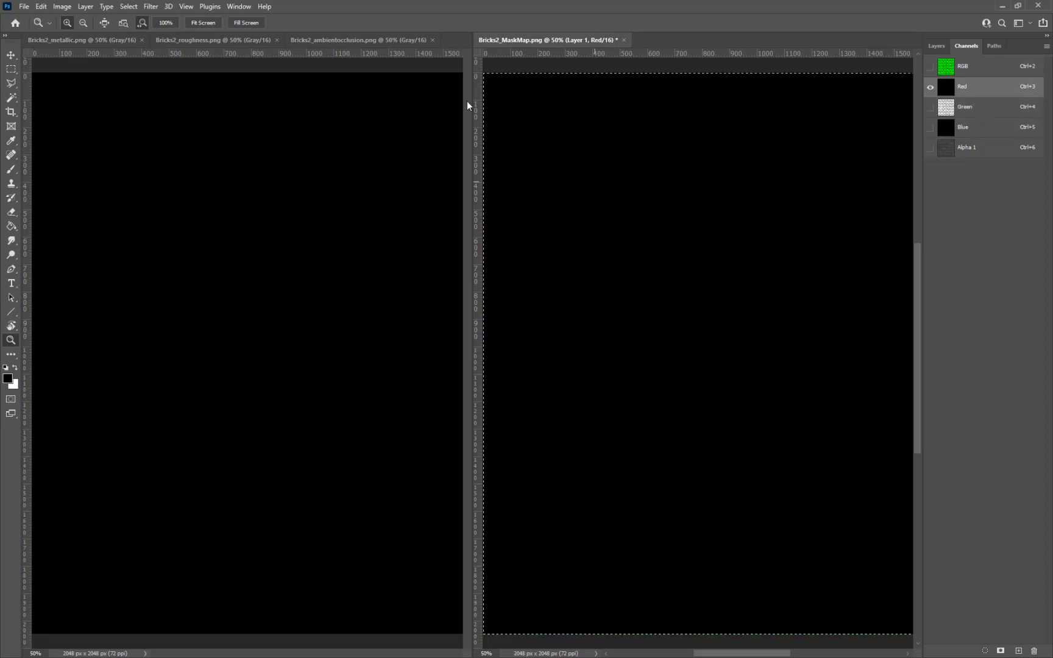
mouse_move(187, 41)
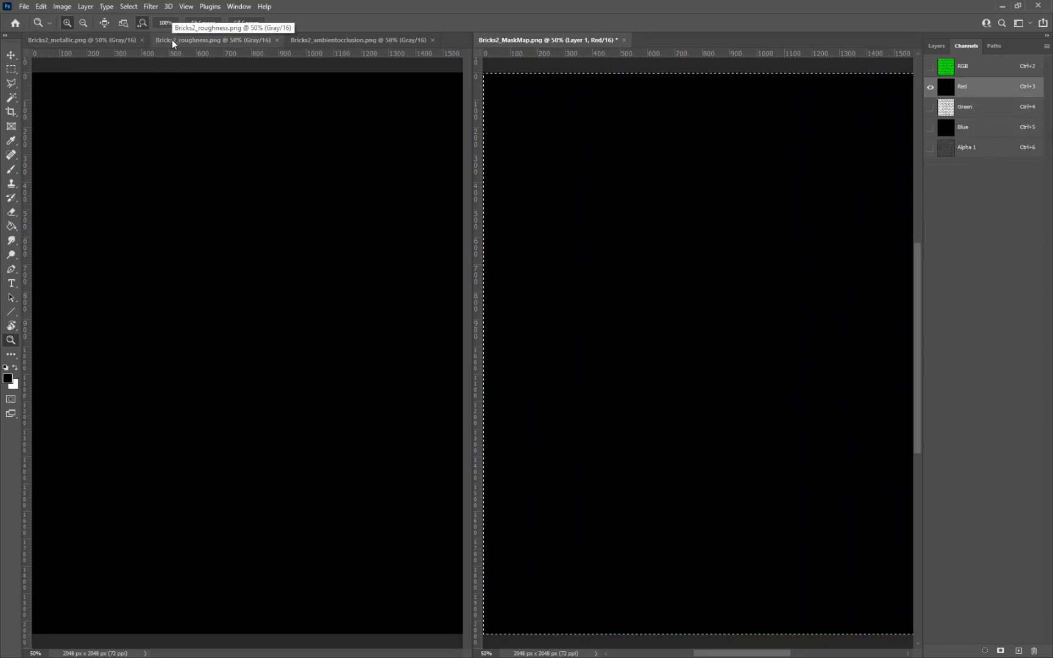
click(359, 41)
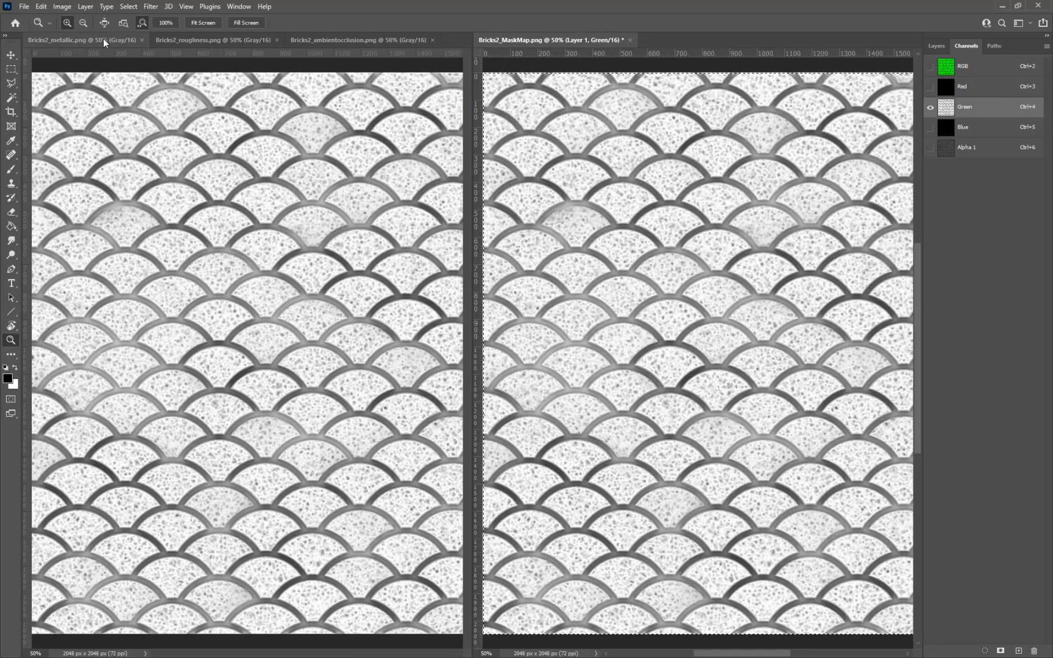
click(202, 41)
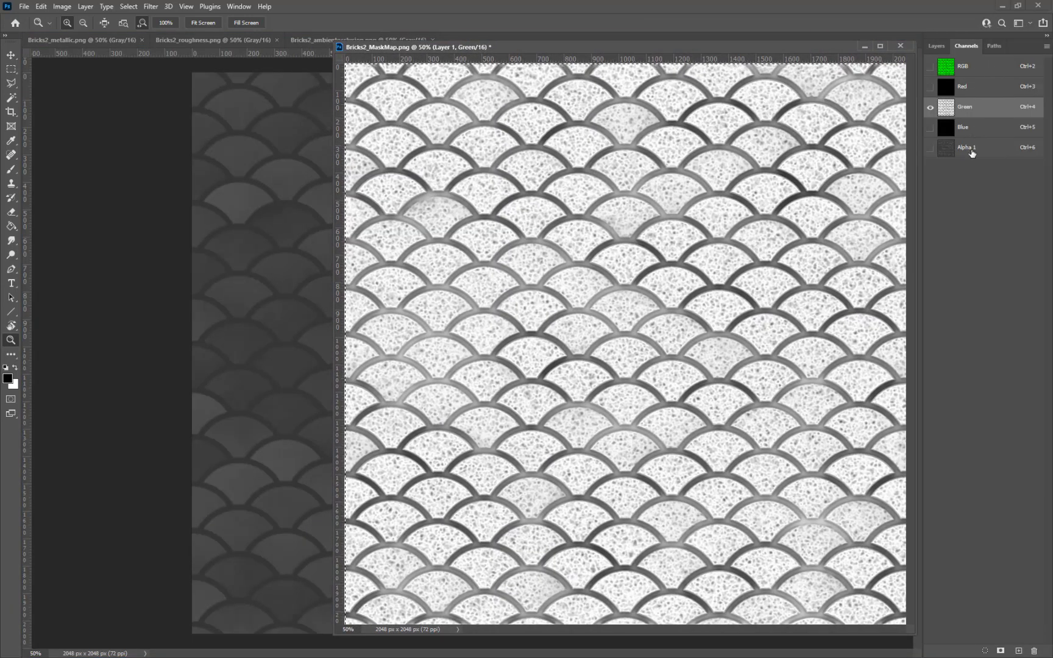
click(967, 147)
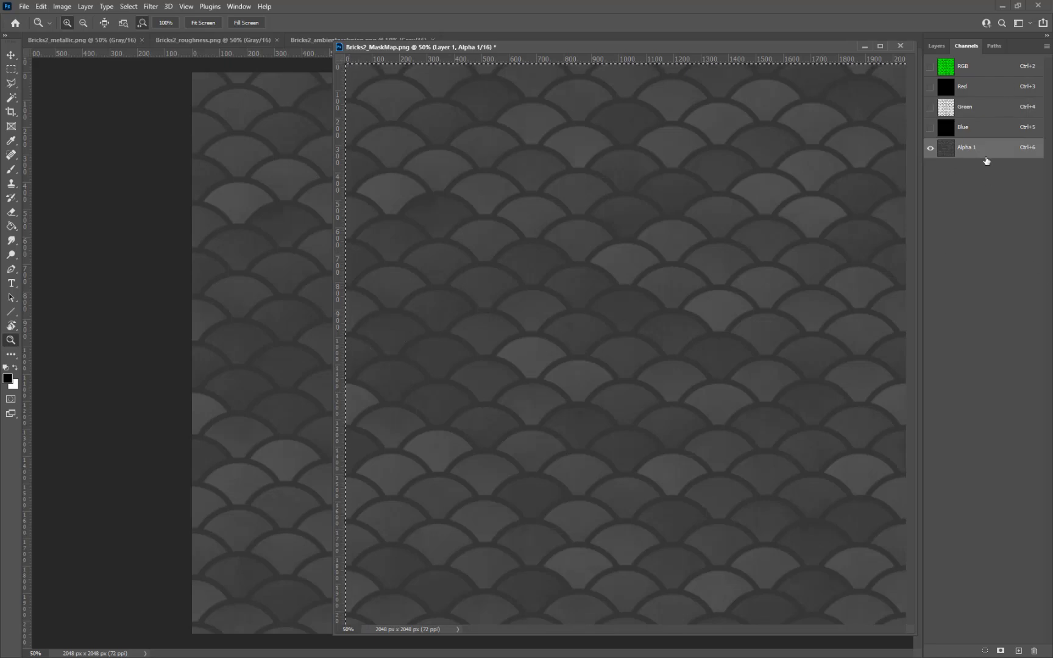